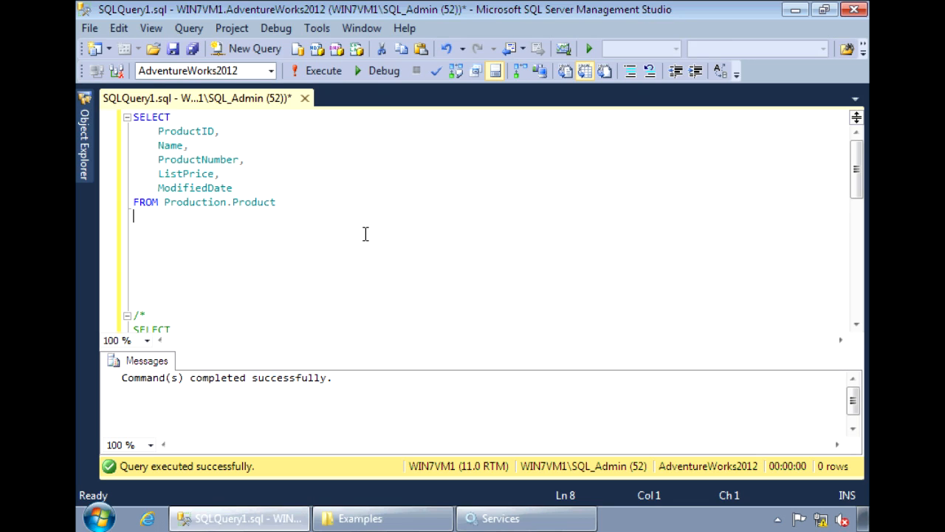
mouse_move(362, 226)
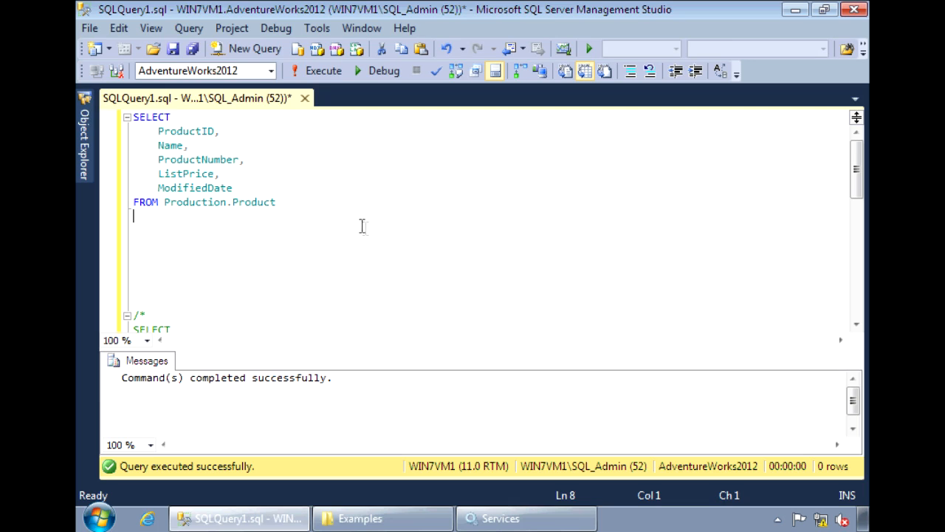
Step: Run the SELECT query on Production.Product, returning its 504 product rows
drag(214, 160, 277, 201)
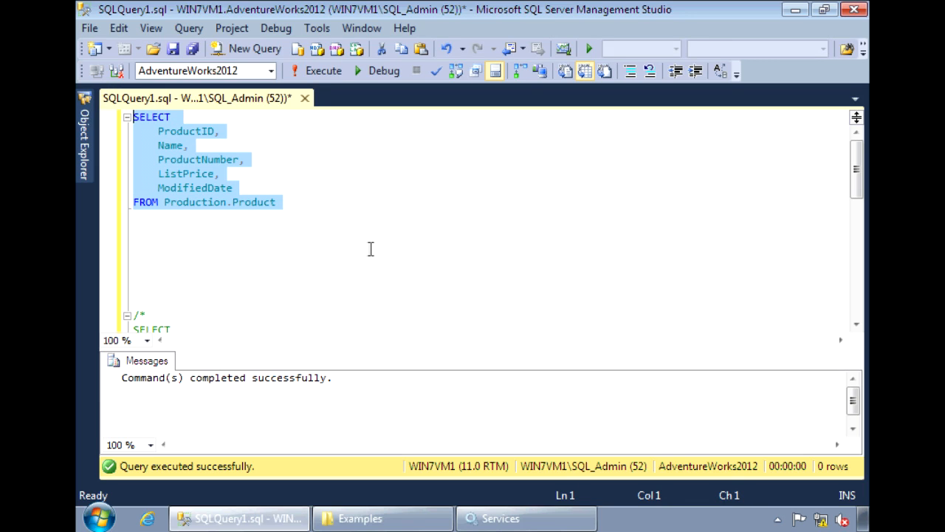
click(322, 71)
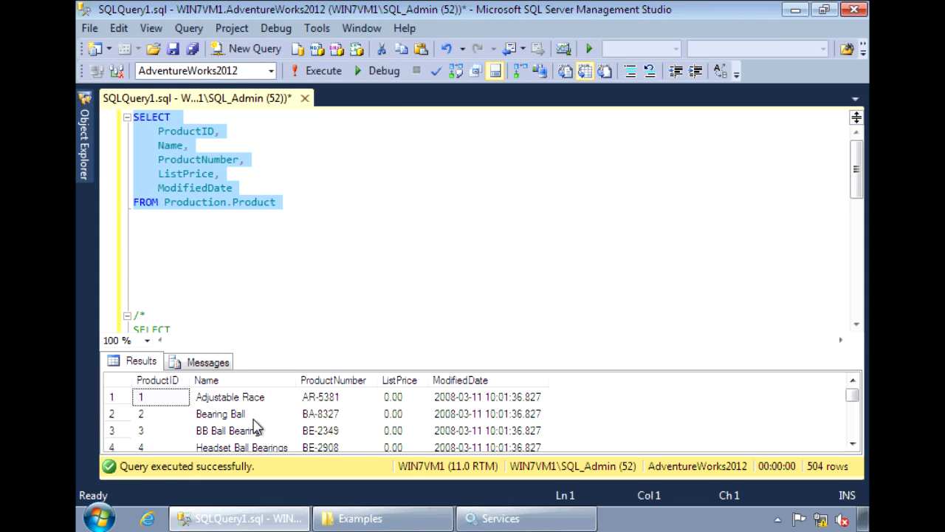
mouse_move(275, 399)
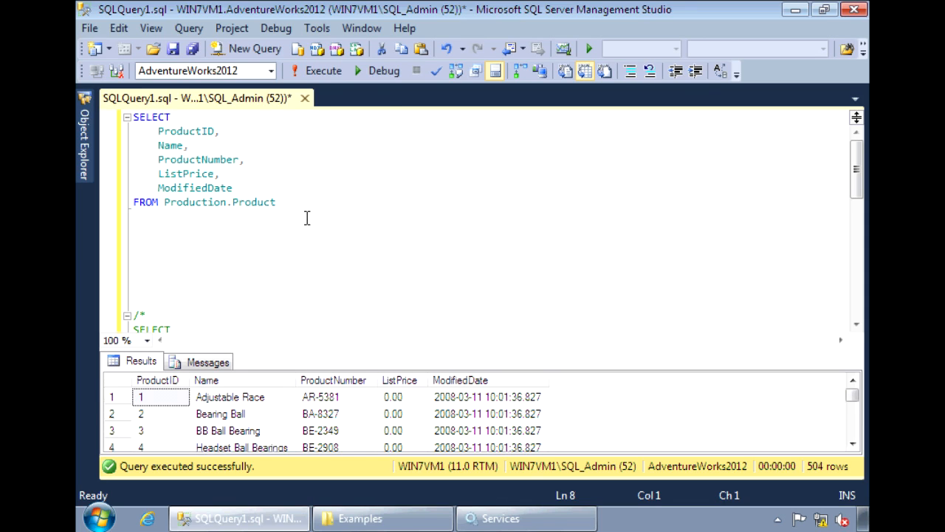
Step: Append FOR XML AUTO to the product query and run it for a single XML result
text(FOR XML)
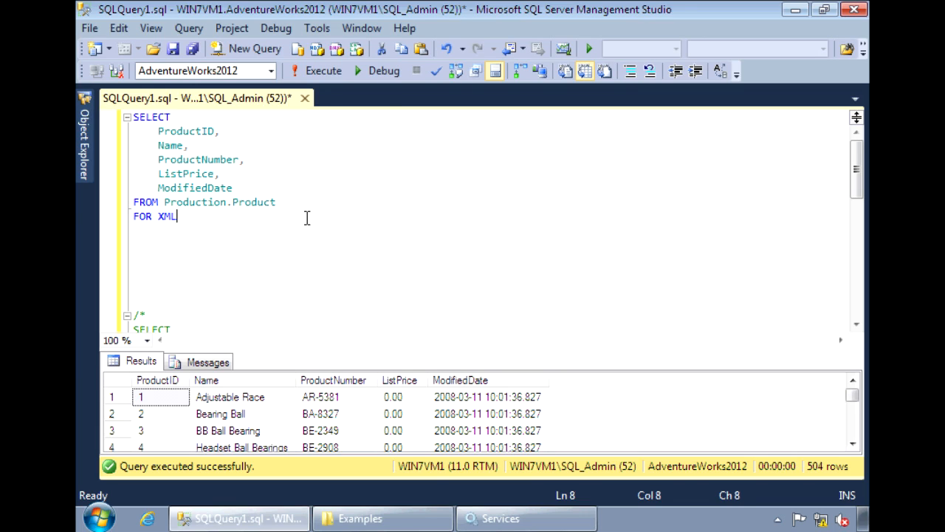
text(AUT)
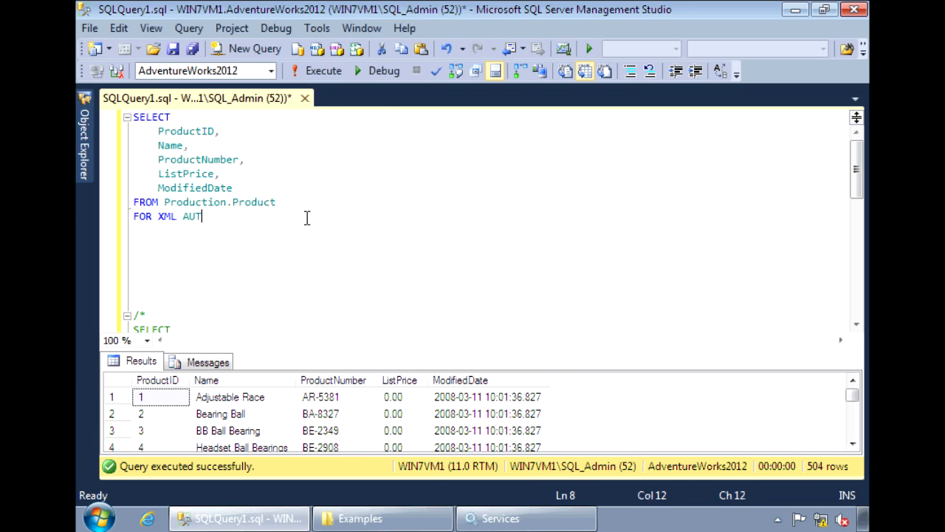
text(O)
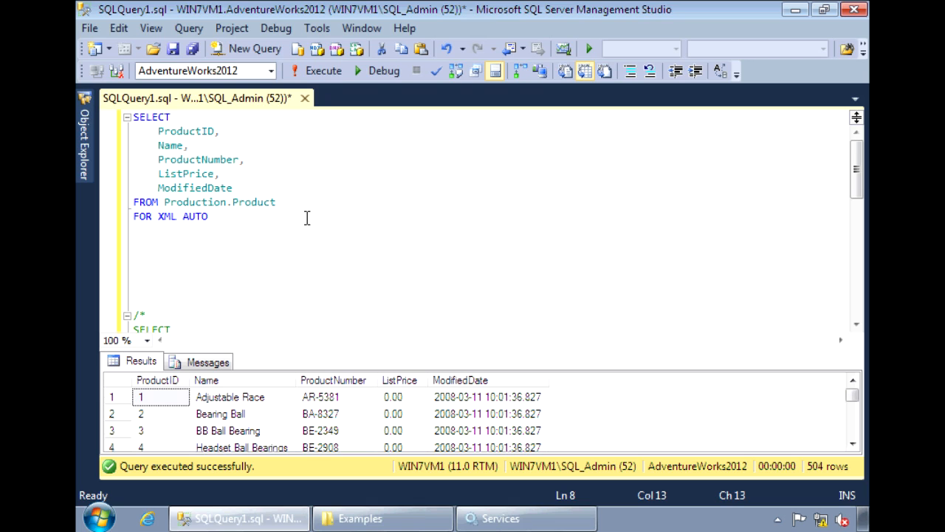
click(322, 71)
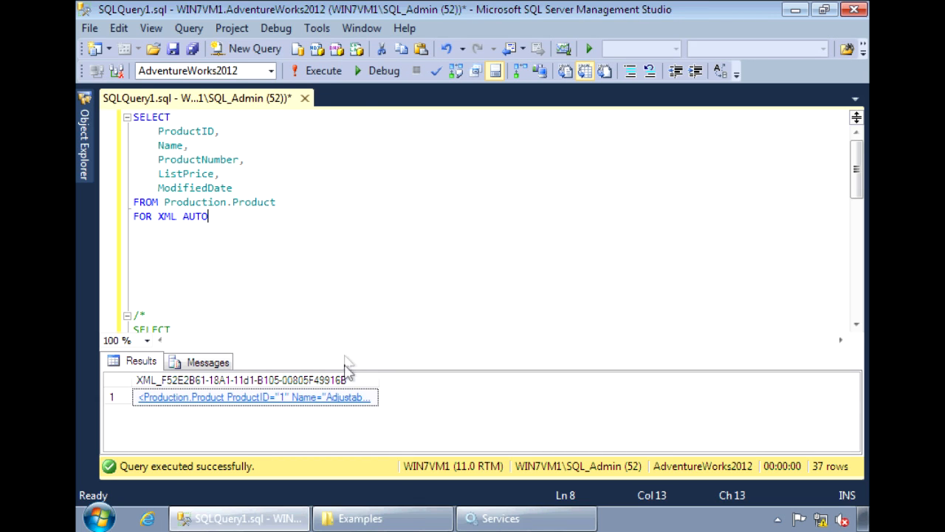
mouse_move(347, 399)
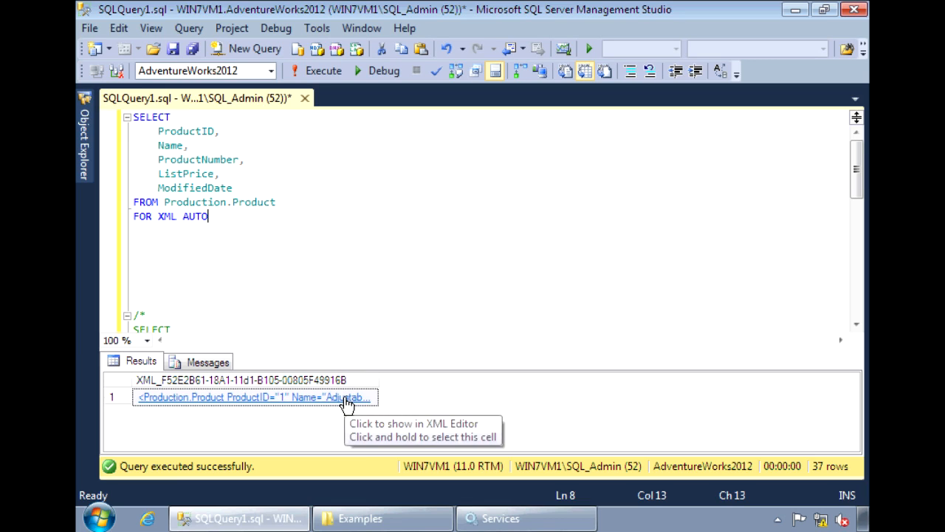
Step: View the AUTO-mode XML document, highlighting the Production.Product element and its ProductID and Name attributes
click(251, 397)
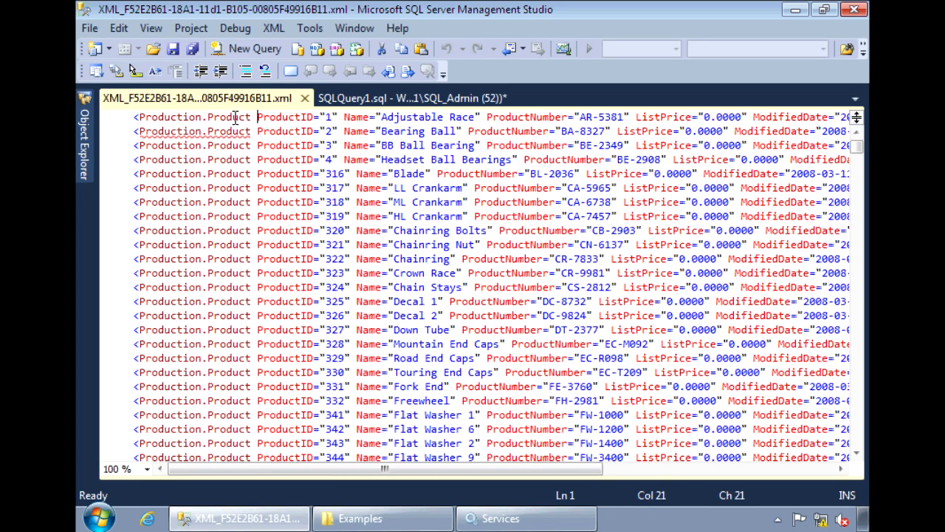
double_click(193, 117)
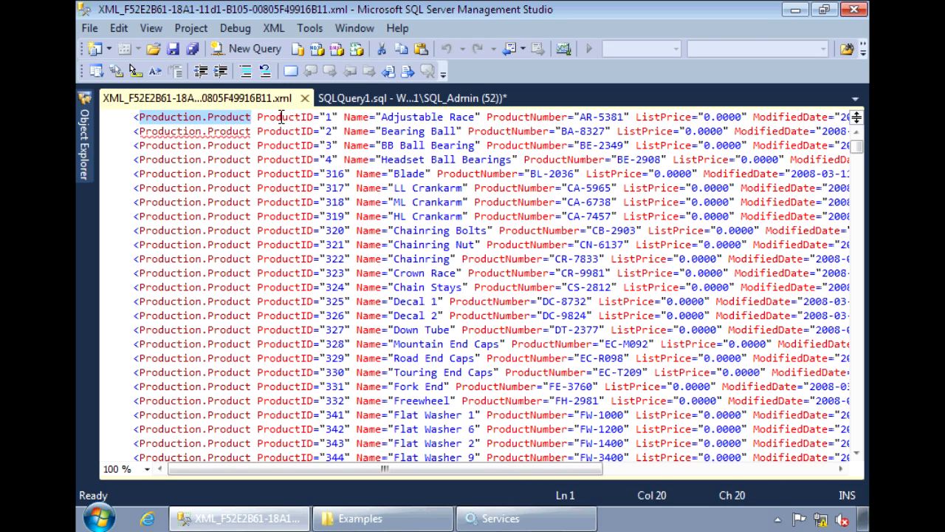
double_click(287, 116)
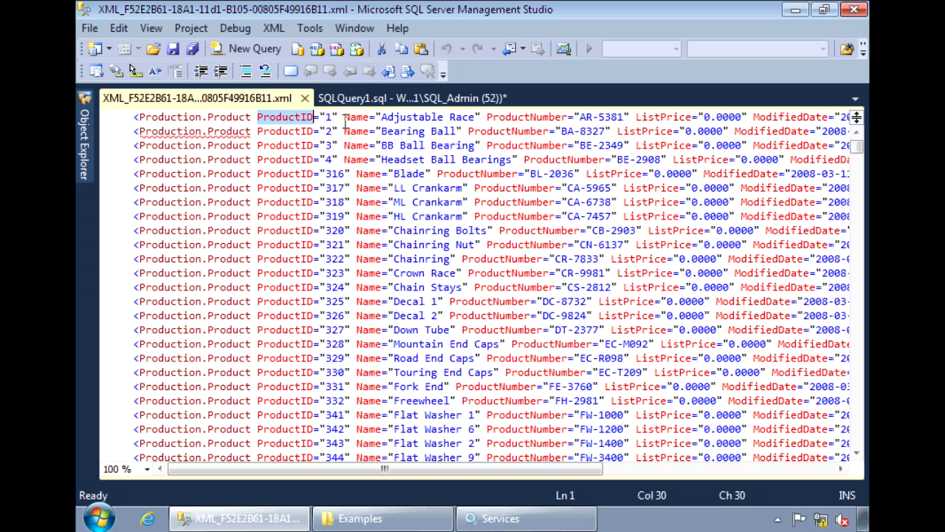
double_click(356, 116)
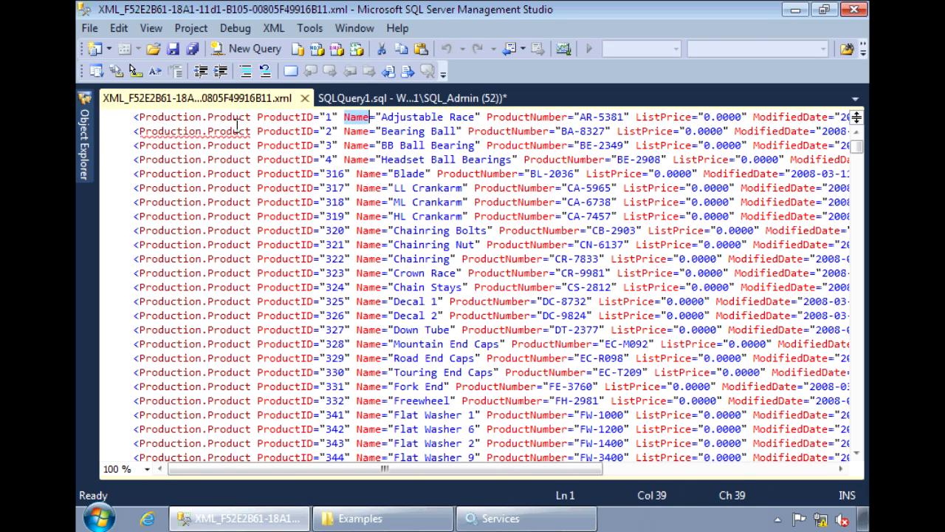
double_click(195, 130)
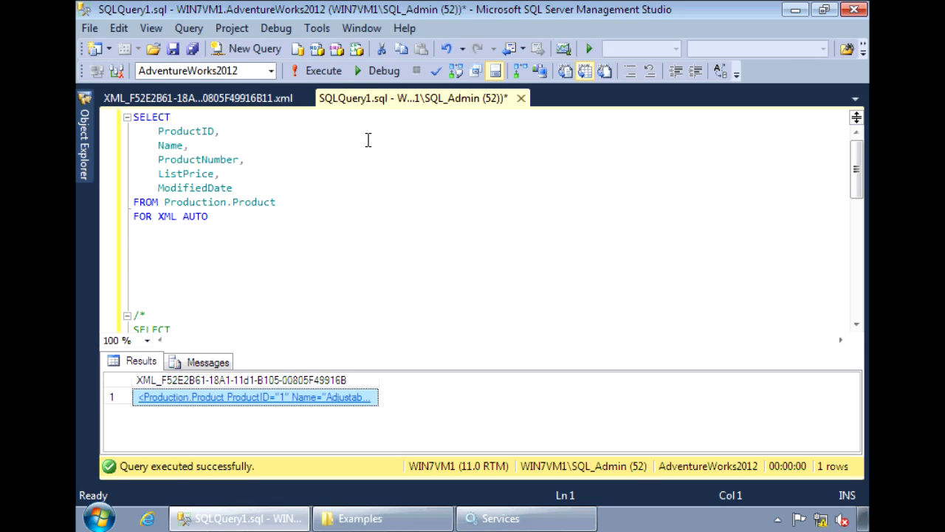
Step: Replace AUTO with PATH, run the query and view the output's row elements
double_click(195, 216)
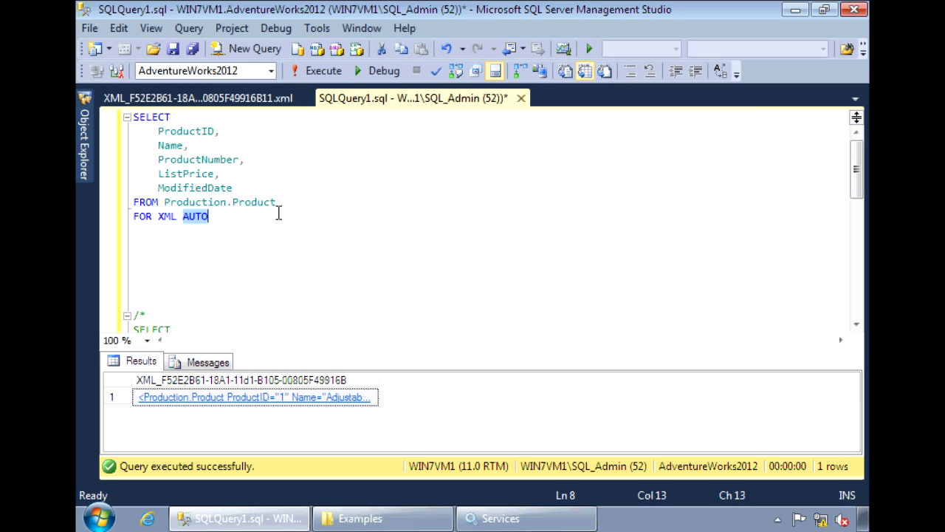
text(PATH)
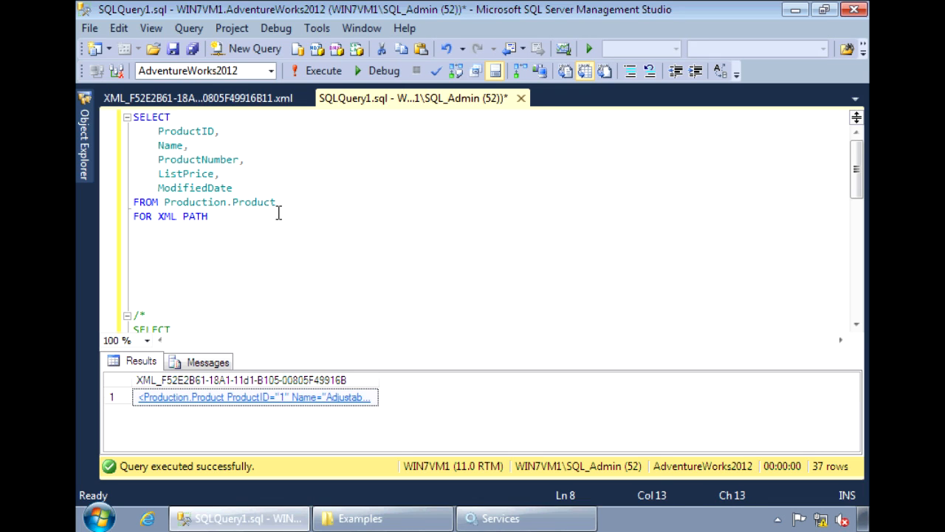
click(316, 71)
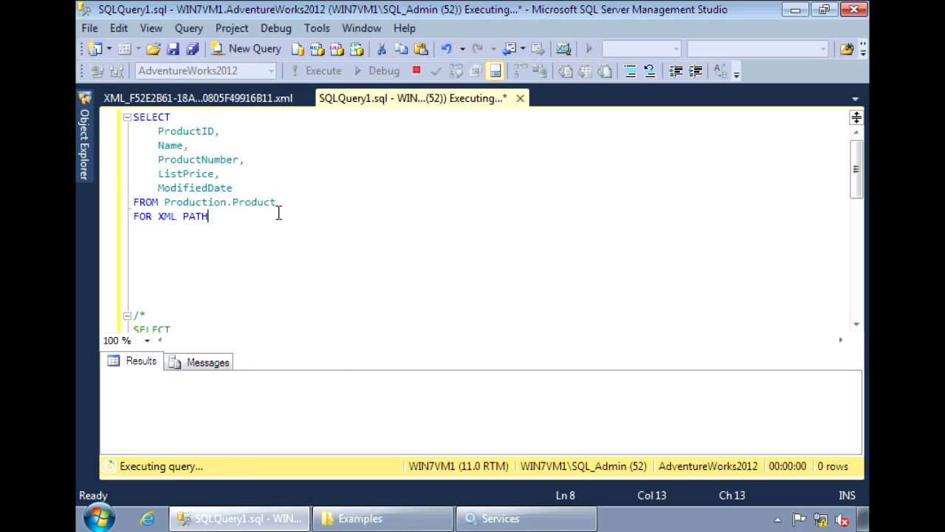
click(322, 70)
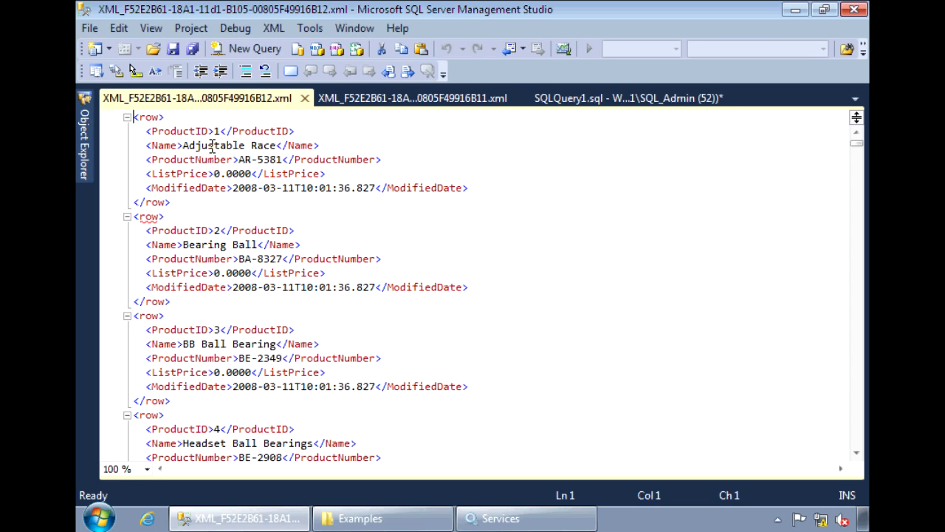
double_click(180, 130)
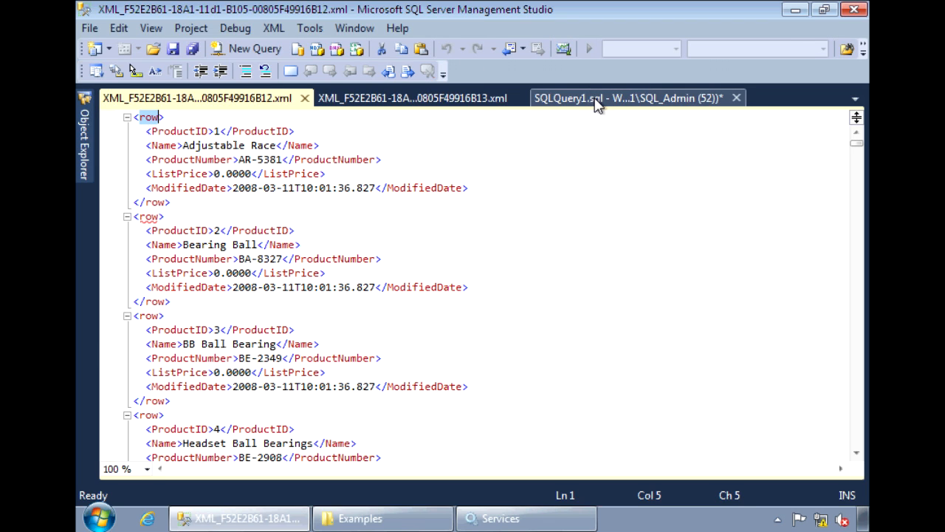
Step: Name the row element with FOR XML PATH('Product') and review the Product elements in the output
click(614, 98)
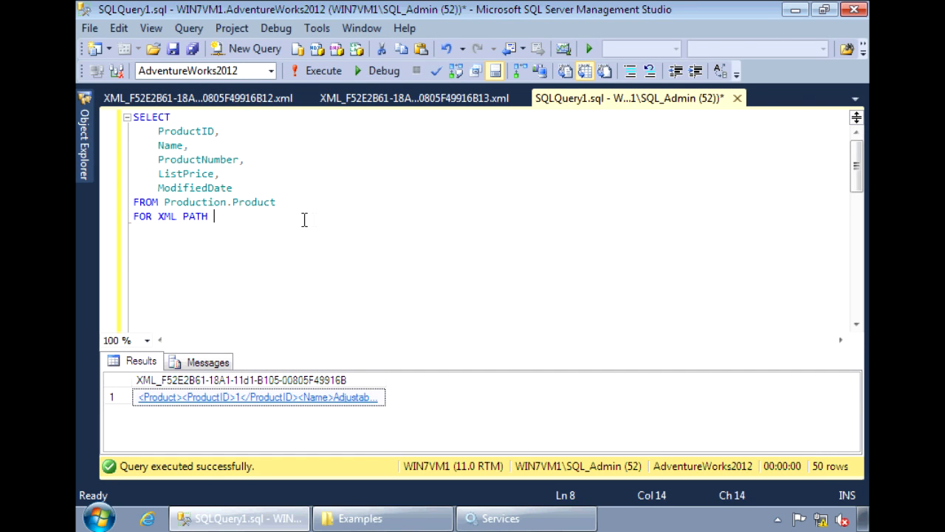
text(()
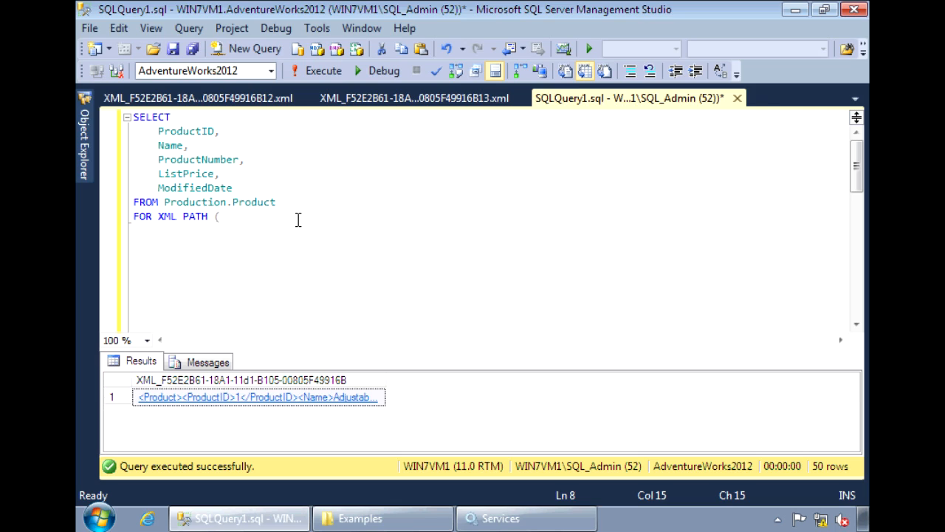
text('Product)
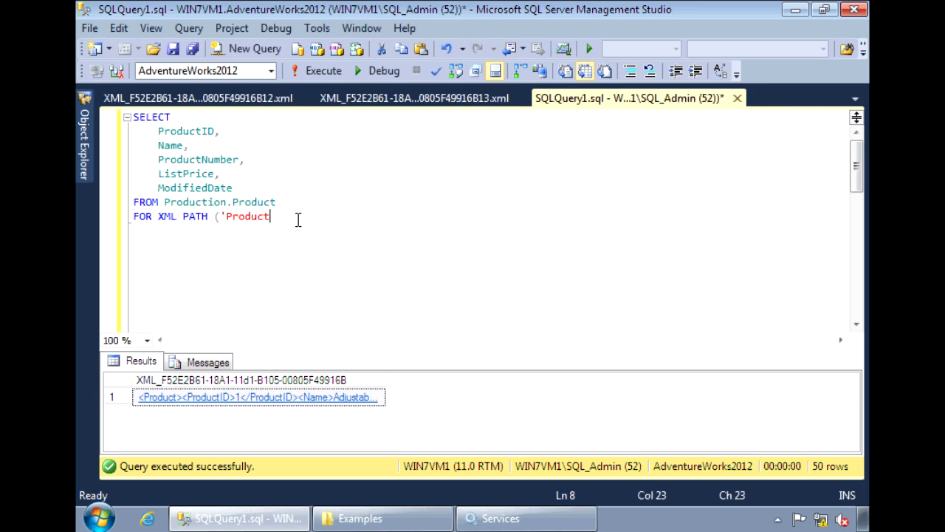
text('))
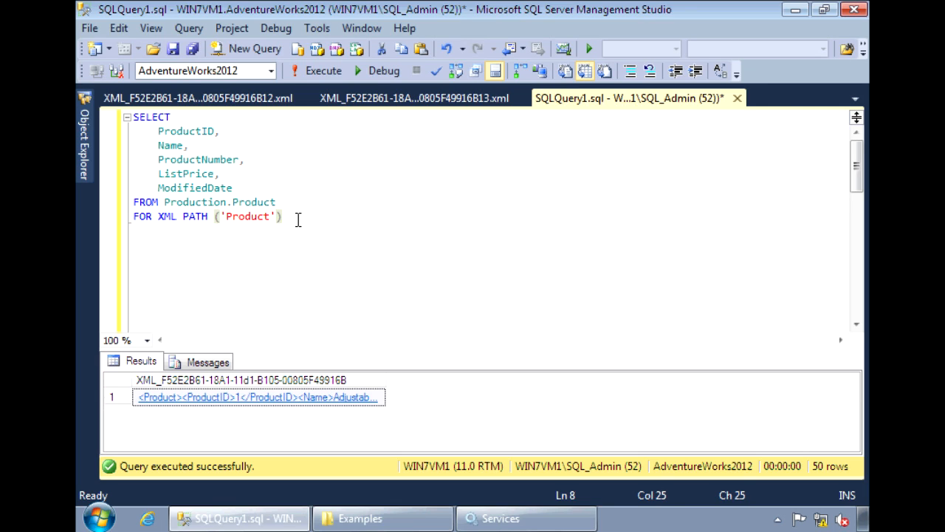
mouse_move(328, 399)
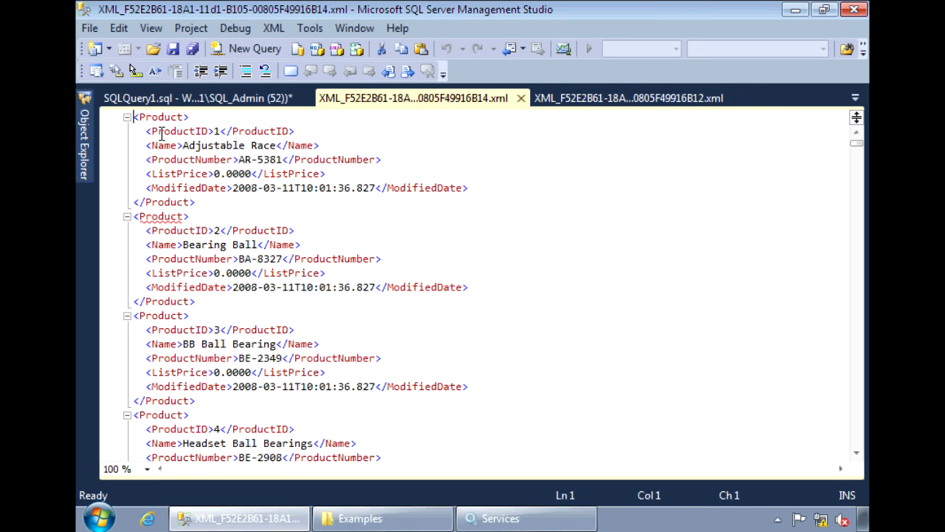
double_click(161, 117)
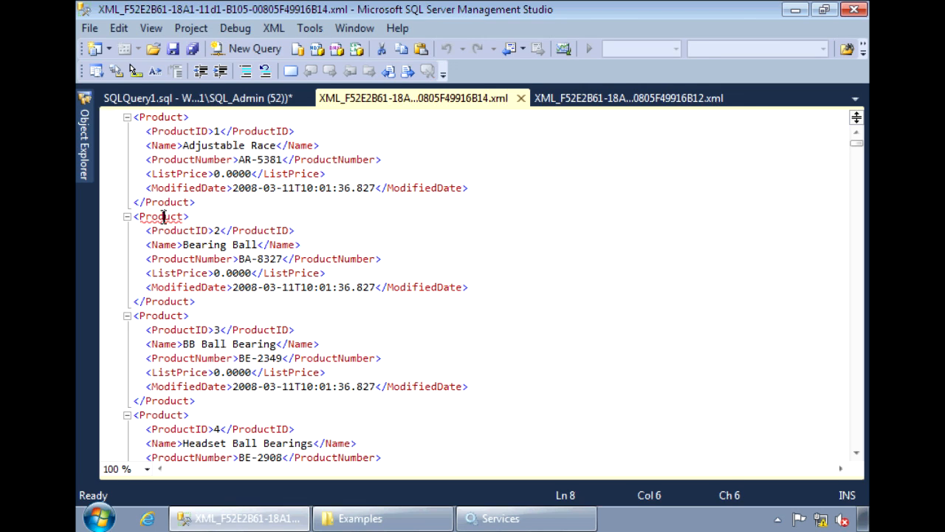
double_click(160, 215)
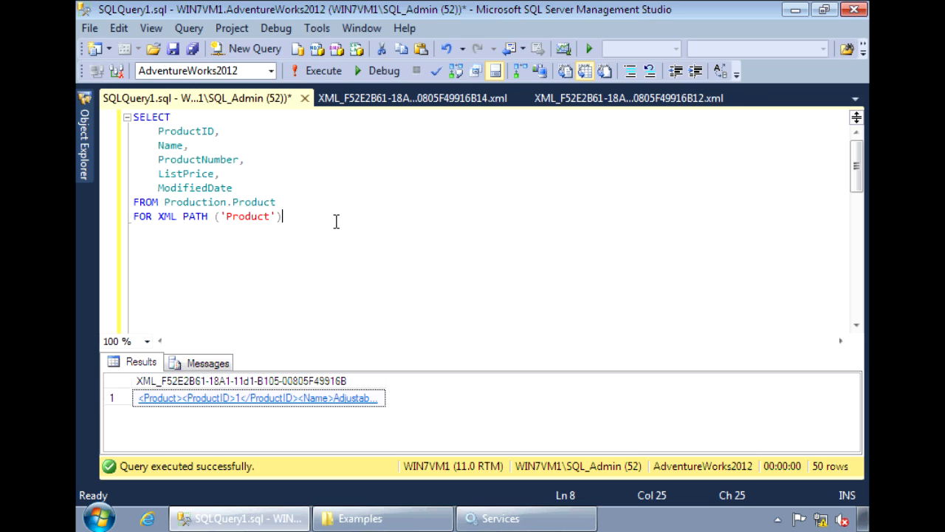
Step: Add ROOT('Products') to the FOR XML clause and view the output wrapped in a Products root
text(,)
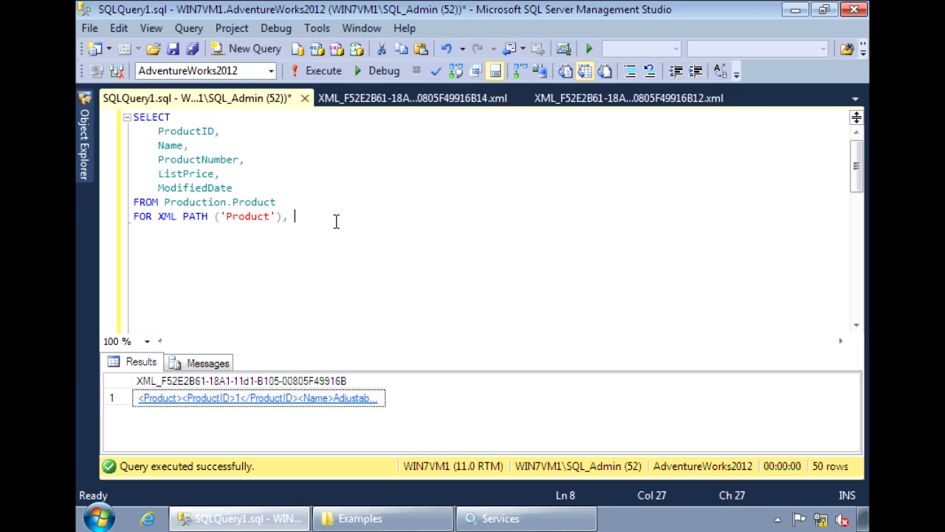
text(ROOT ()
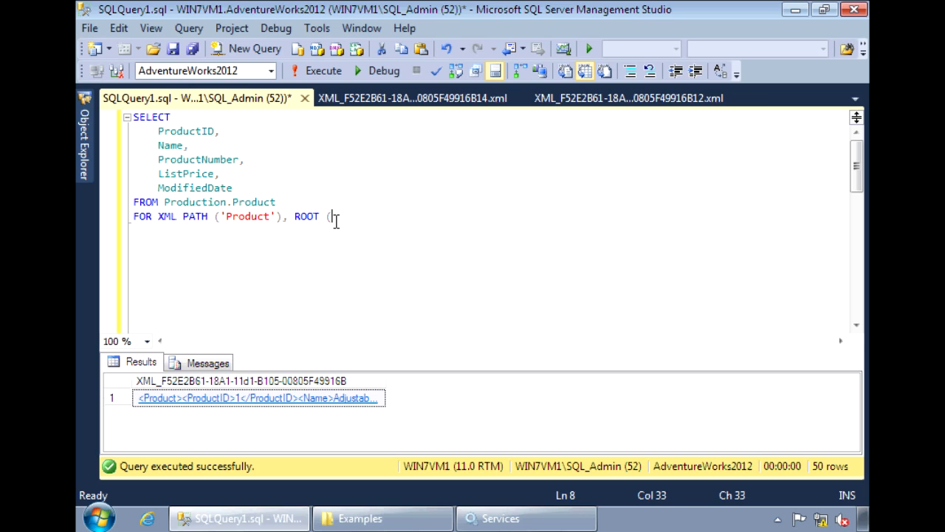
text('Products'))
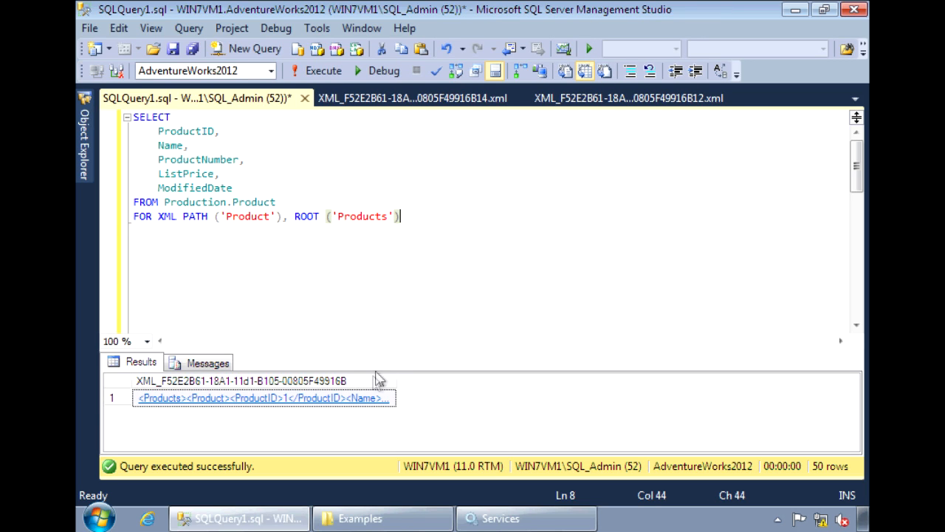
click(263, 397)
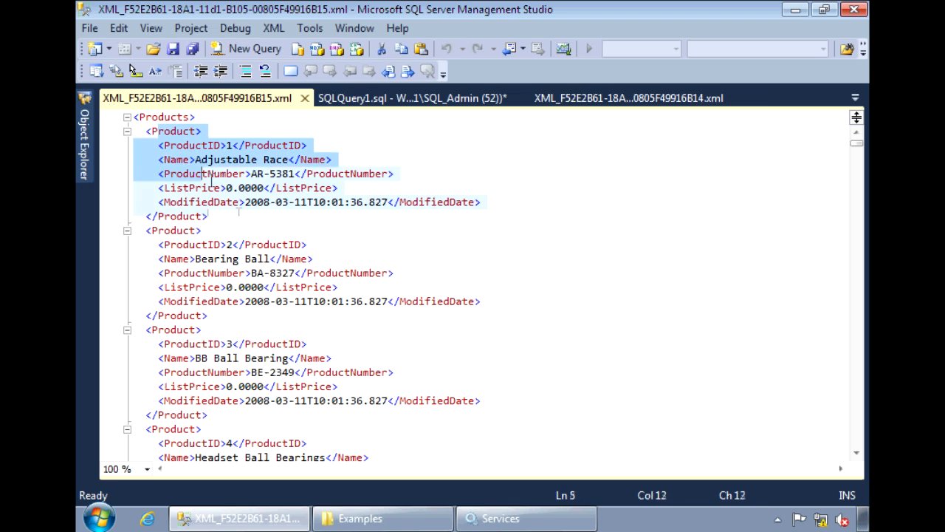
Step: Highlight the Products root and the Name, ProductNumber and ListPrice lines, then close the XML document
click(289, 302)
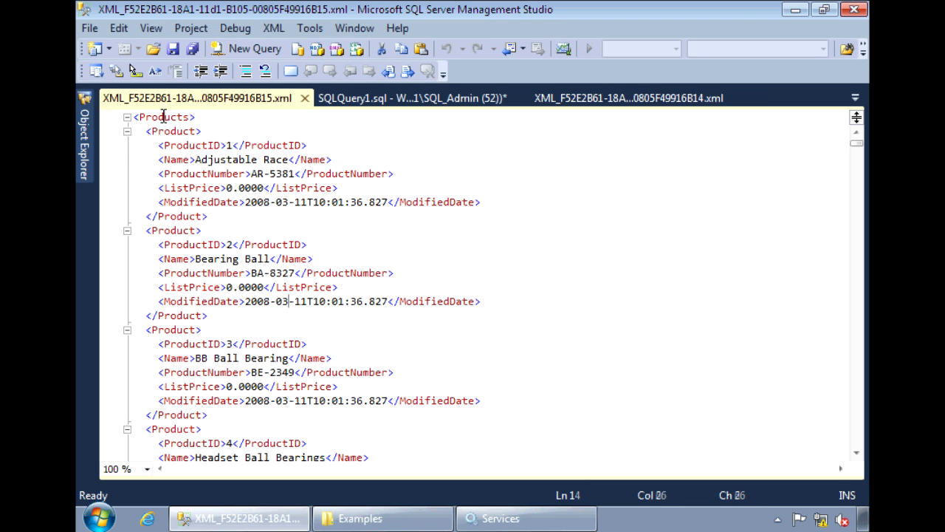
double_click(162, 117)
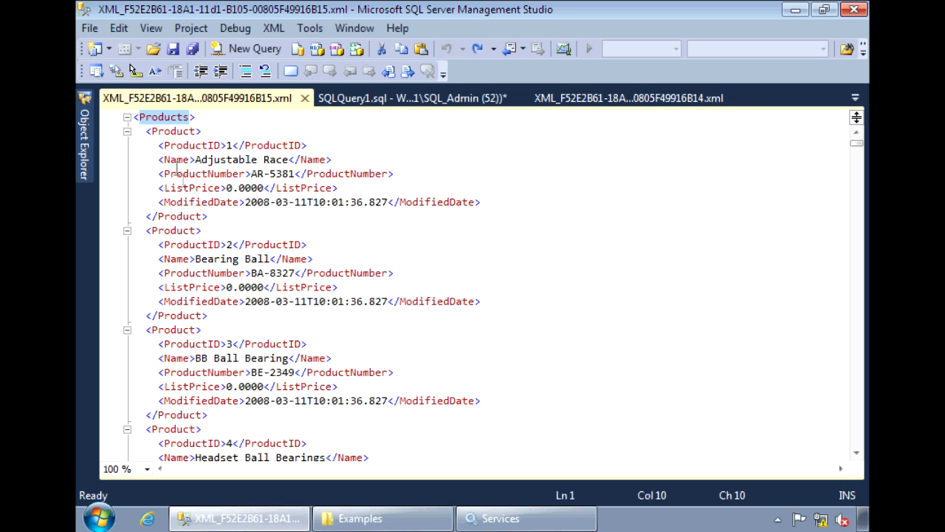
double_click(189, 145)
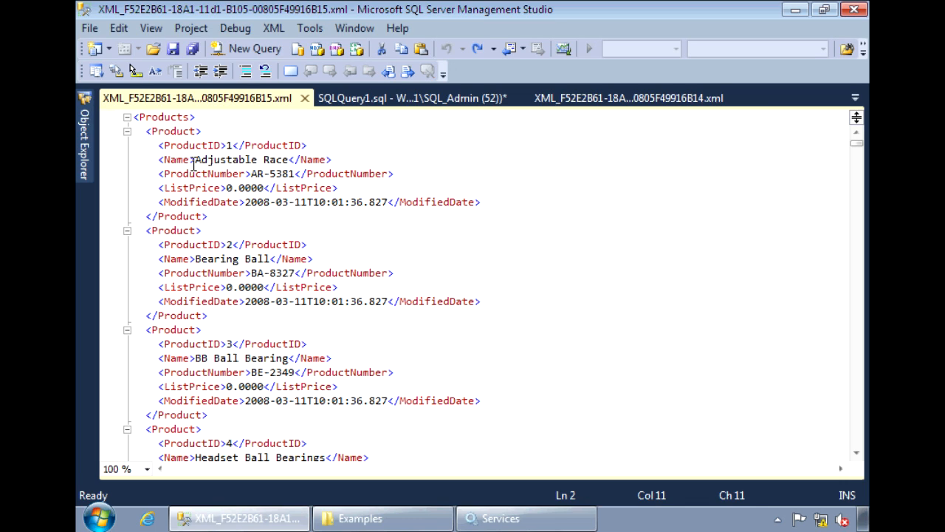
drag(193, 160, 227, 187)
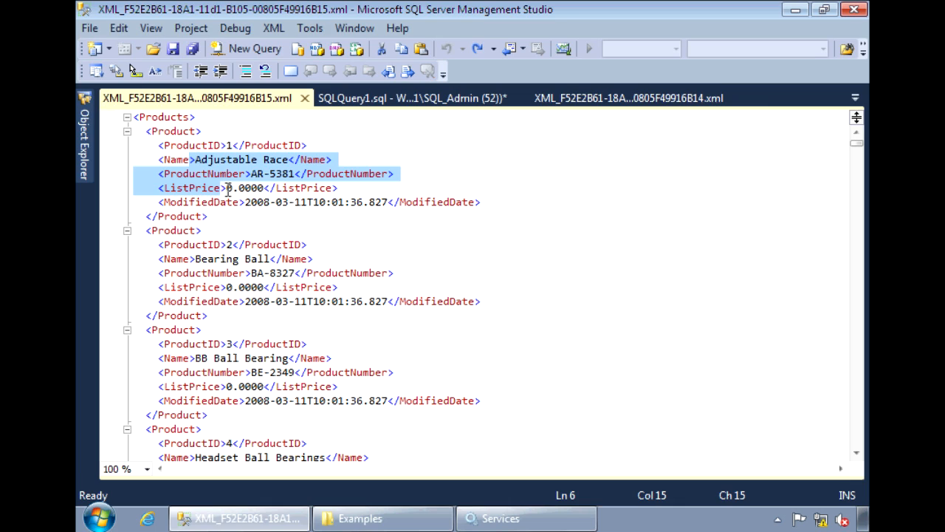
mouse_move(164, 138)
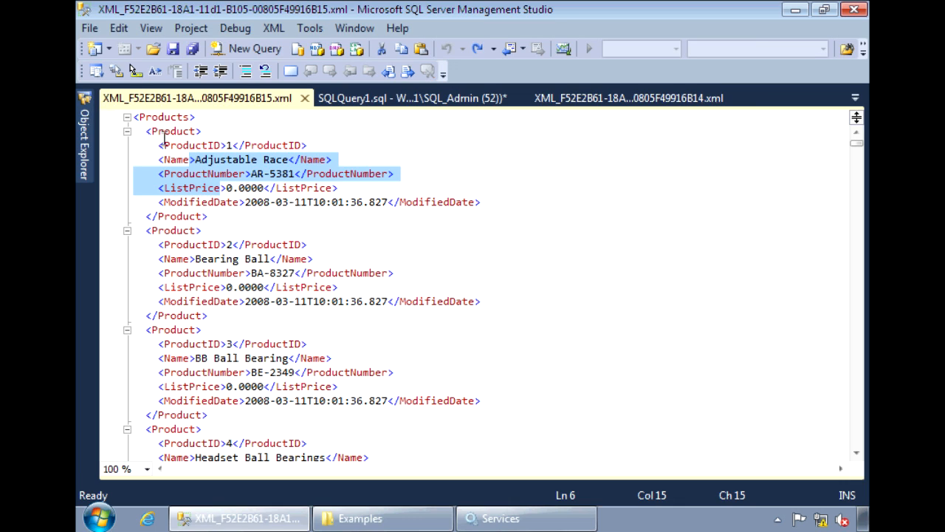
mouse_move(214, 177)
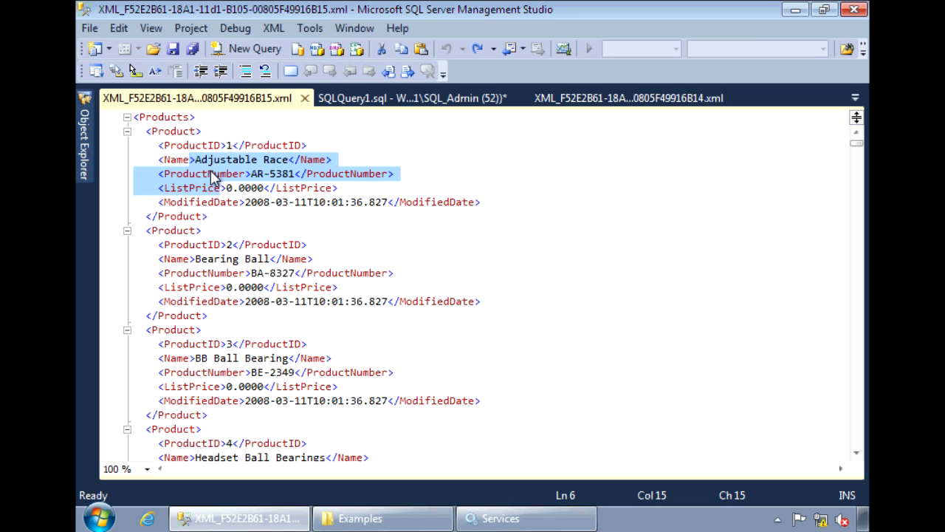
key(Tab)
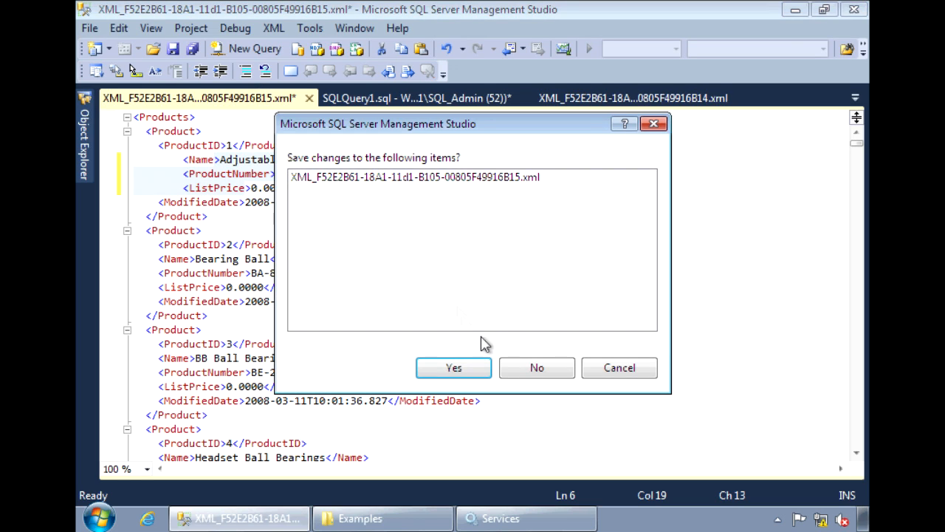
click(454, 367)
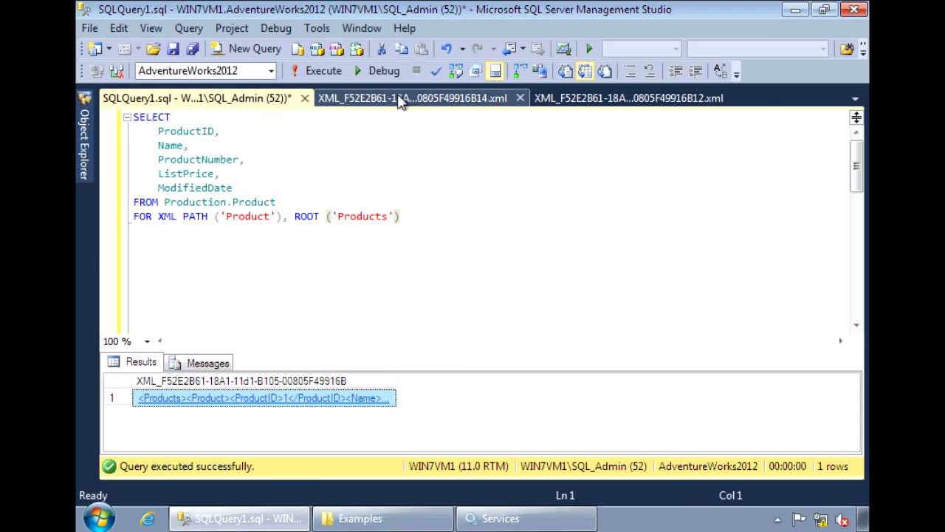
click(520, 97)
text( AS )
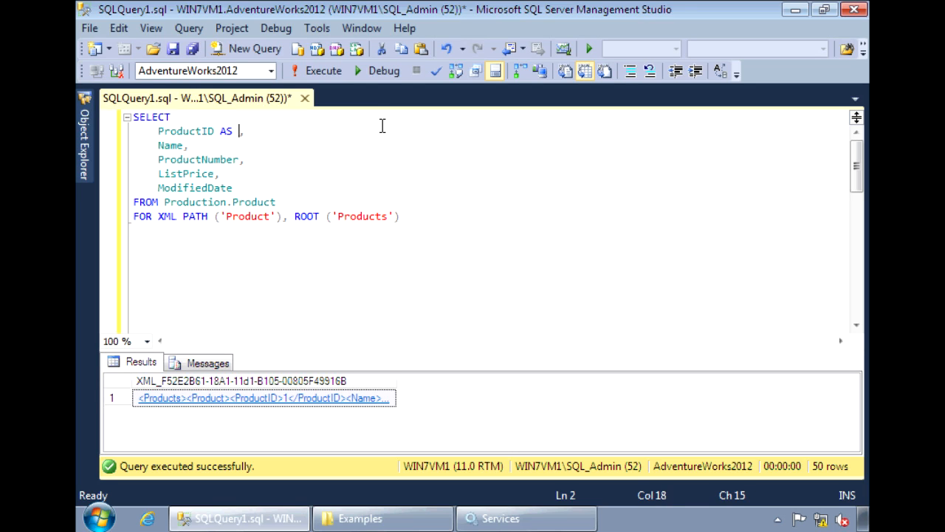
text([)
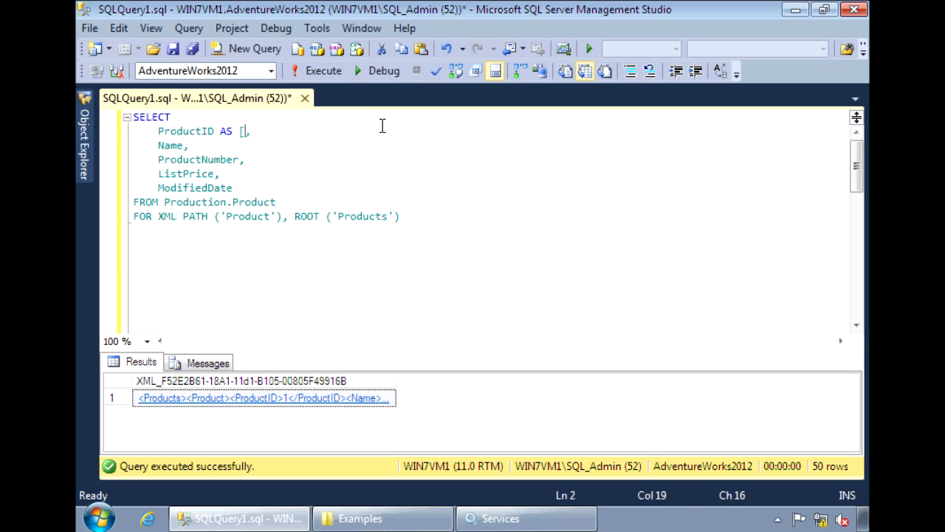
text(@ProductID)
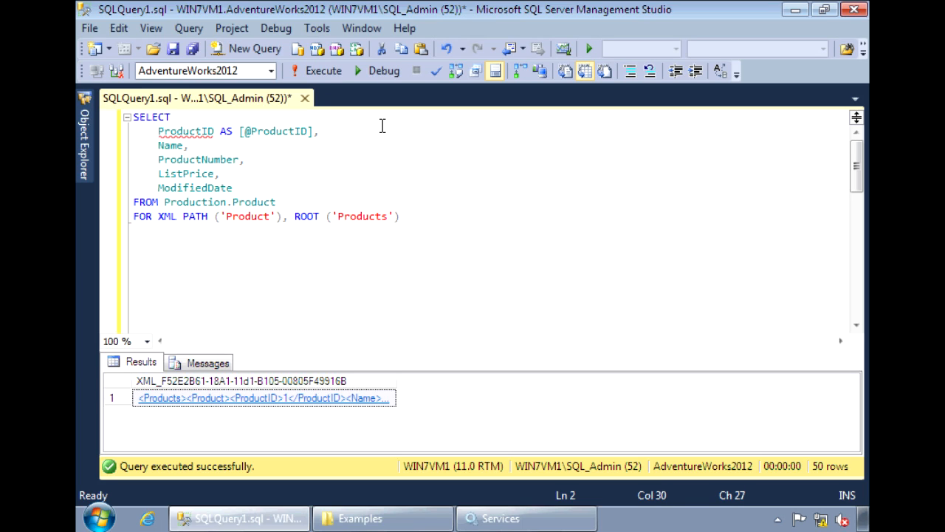
mouse_move(570, 284)
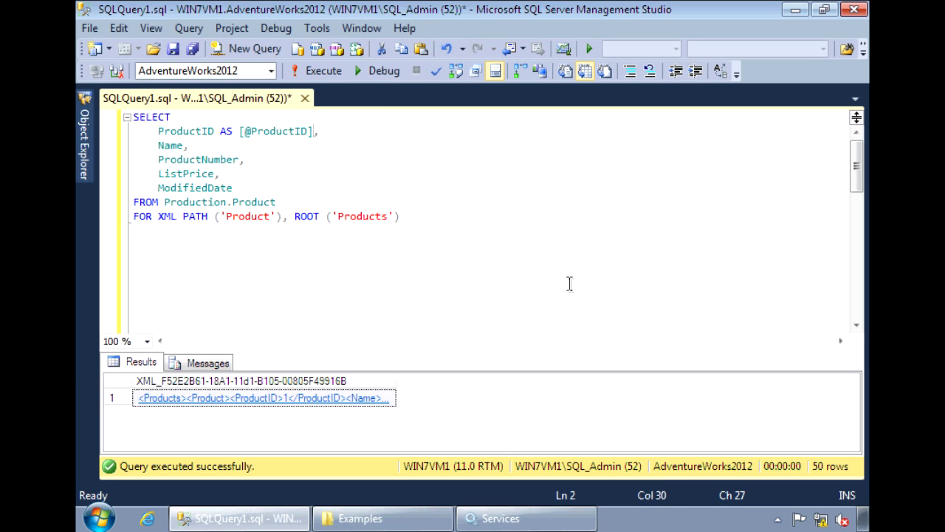
click(316, 71)
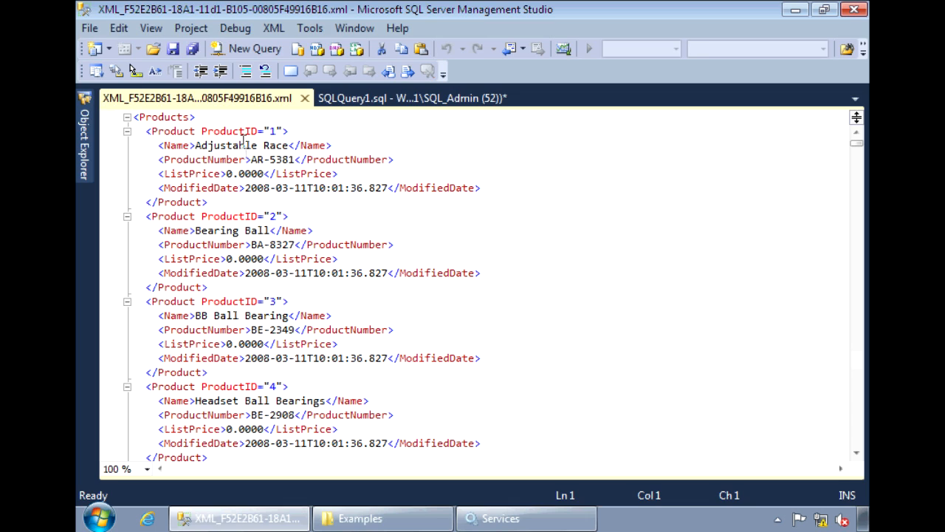
Step: Highlight the new ProductID attribute in the output and return to the query editor
double_click(229, 130)
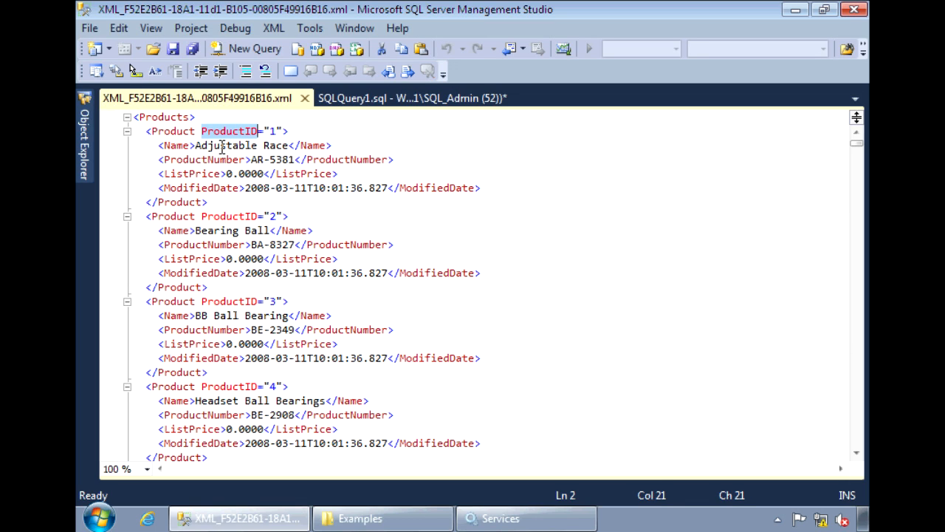
click(410, 98)
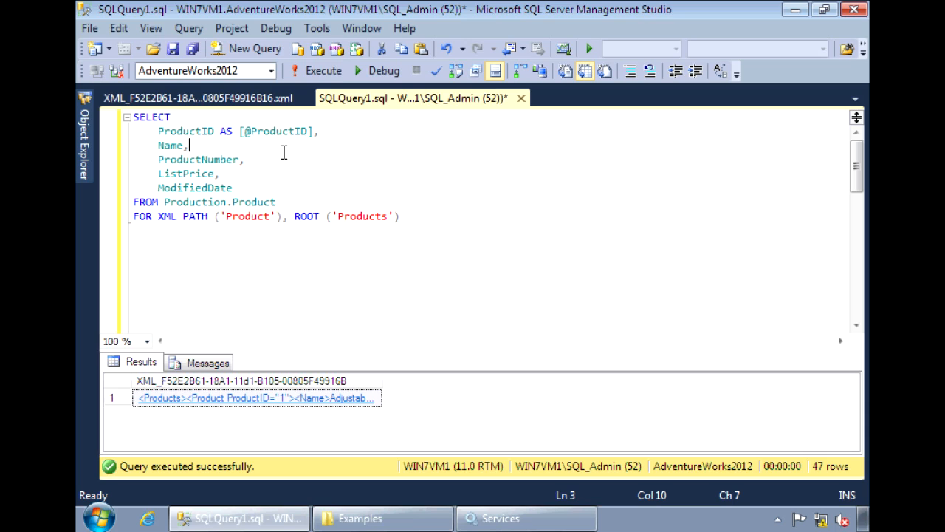
Step: Alias the columns as [ProductInfo/Name], [ProductInfo/ProductNumber] and [ProductInfo/ListPrice] and run the query
text(AS)
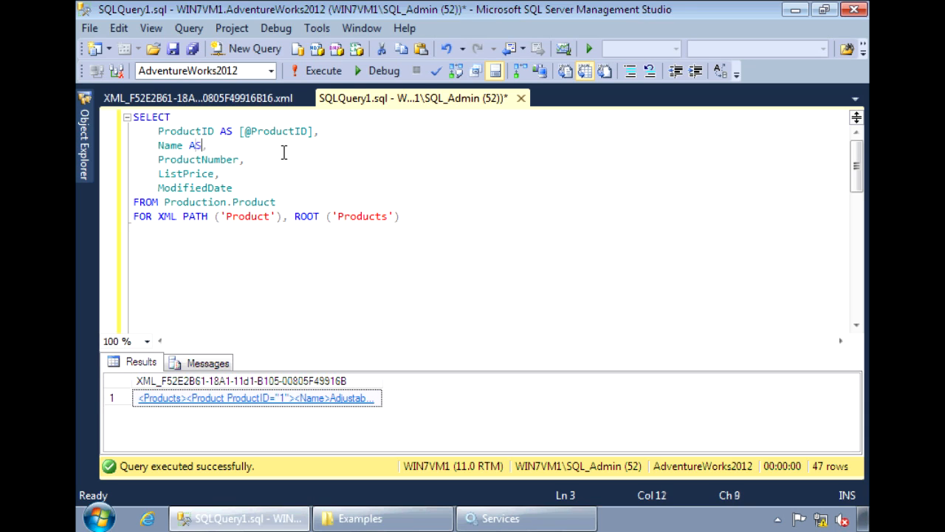
text([)
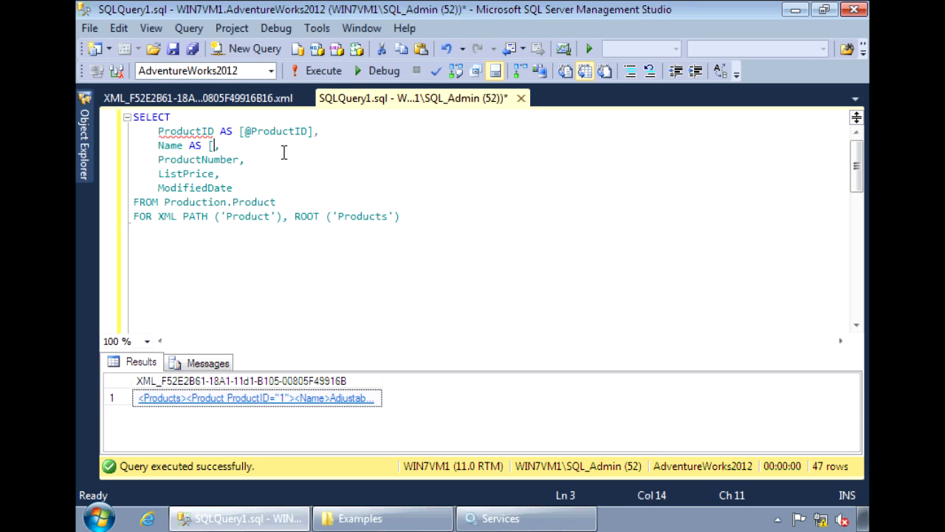
text(Product)
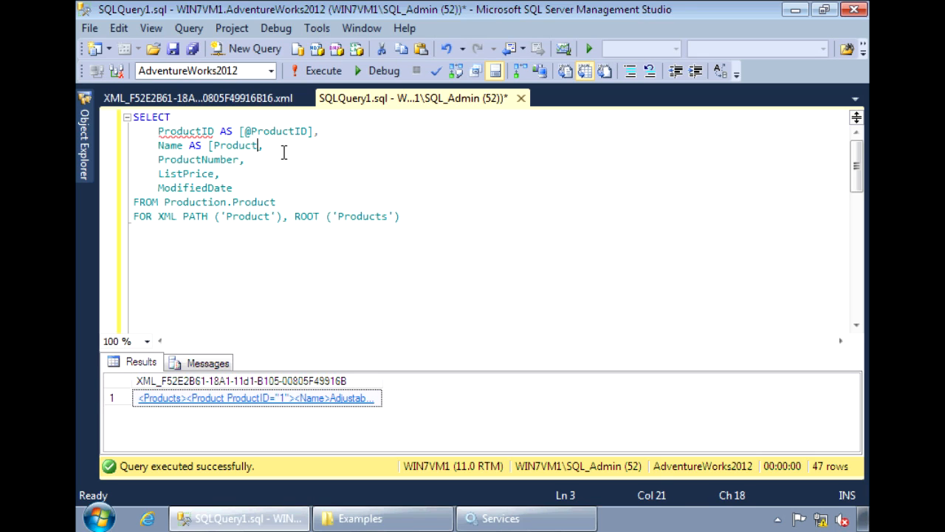
text(Info/)
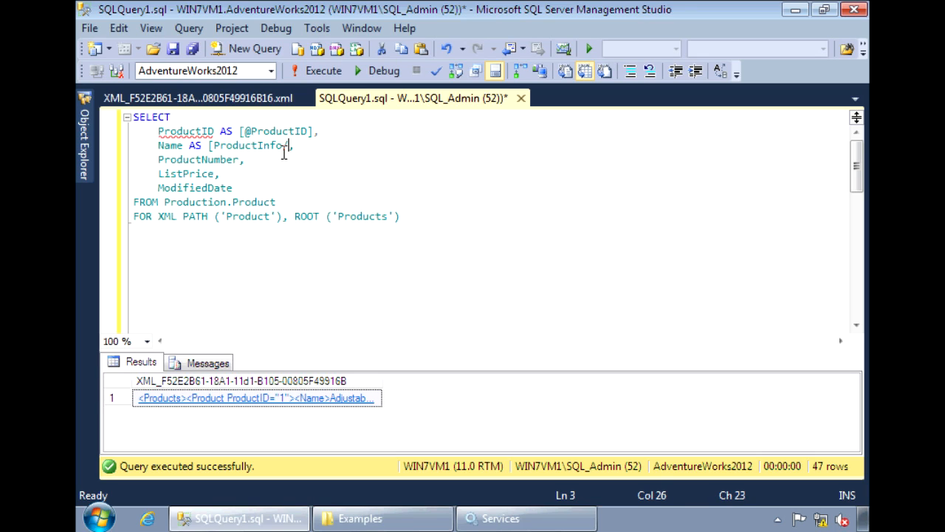
text(!Name)
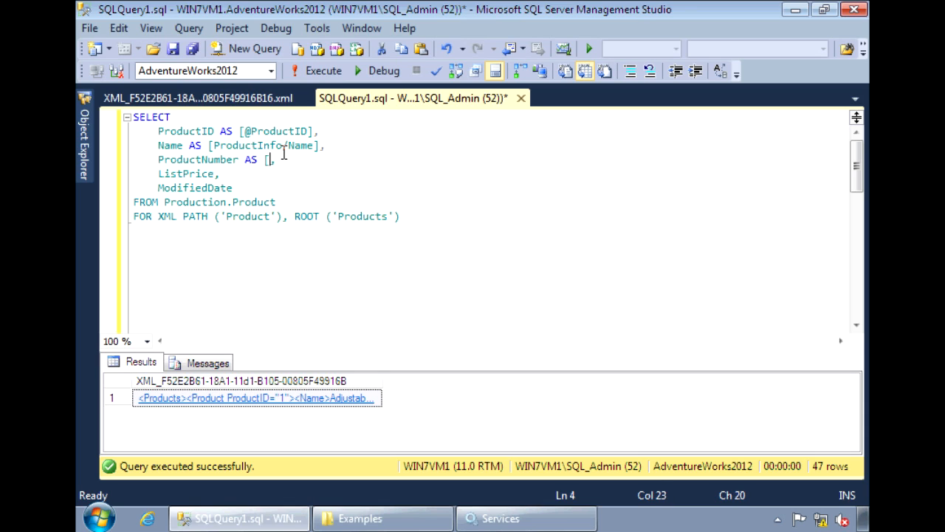
text(Pro)
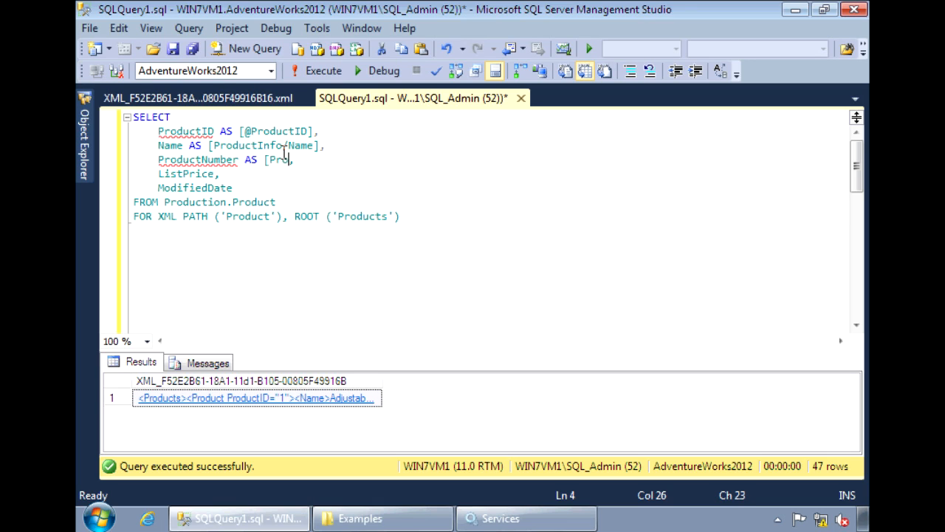
text(oductInfo)
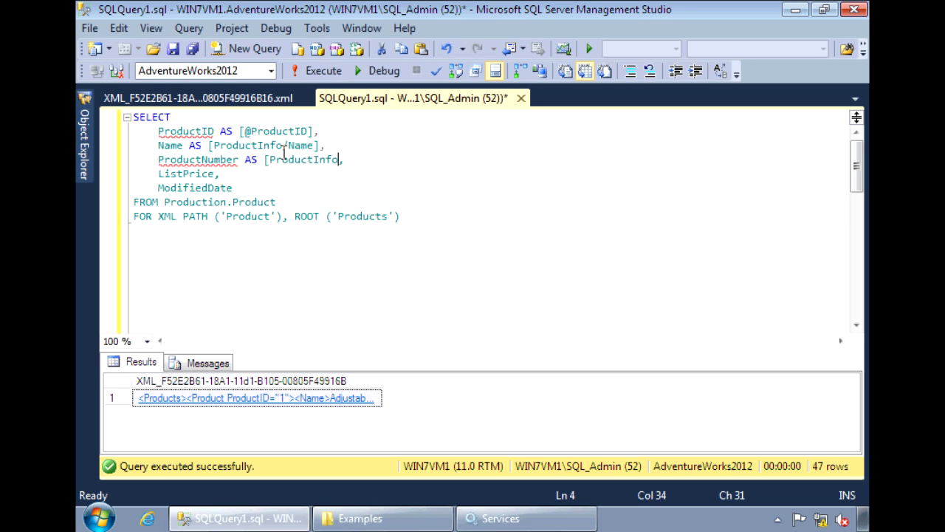
text(/ProductNumber)
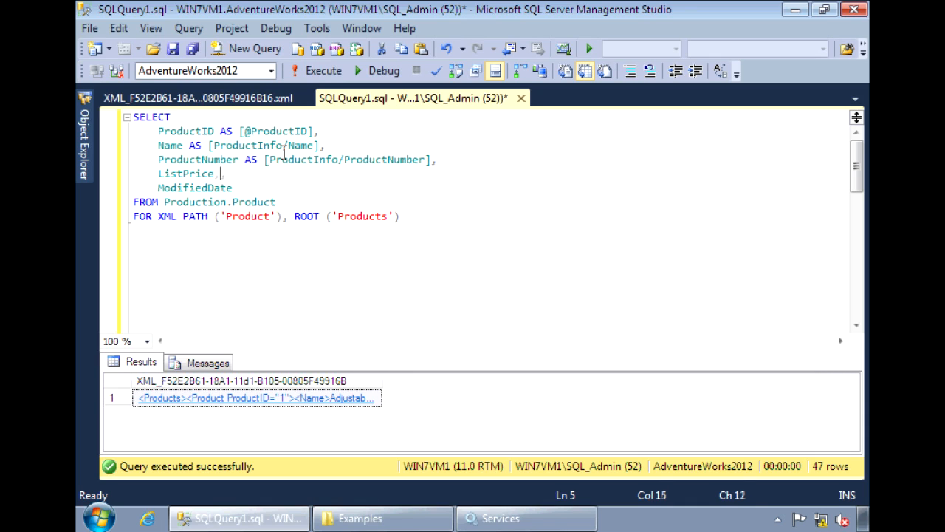
text(AS [)
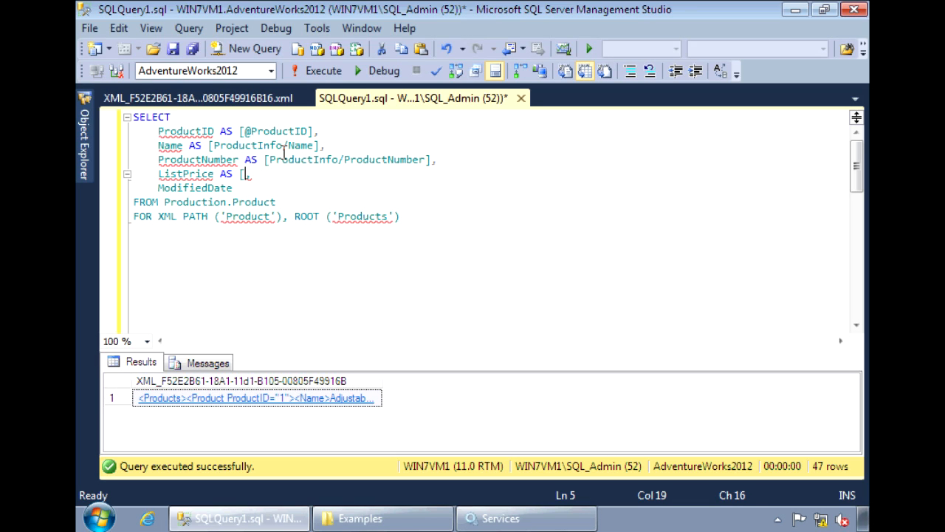
text(ProductInfo/Li)
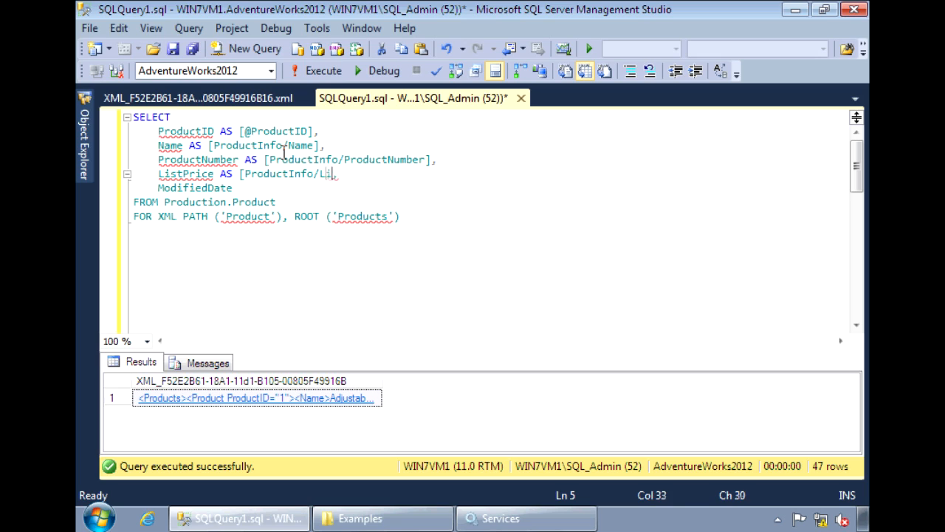
text(stPrice])
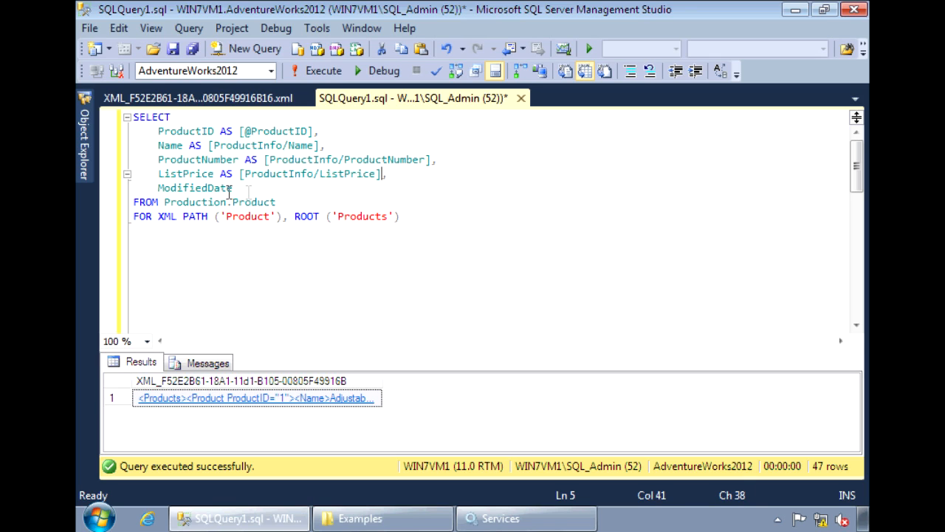
double_click(195, 187)
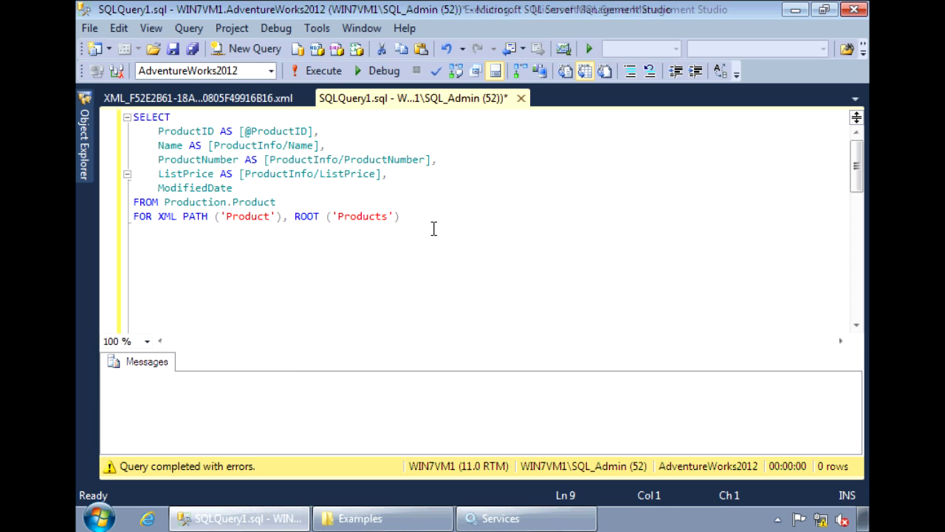
Step: View the output with Name, ProductNumber and ListPrice nested inside each ProductInfo element, then return to the query
click(317, 71)
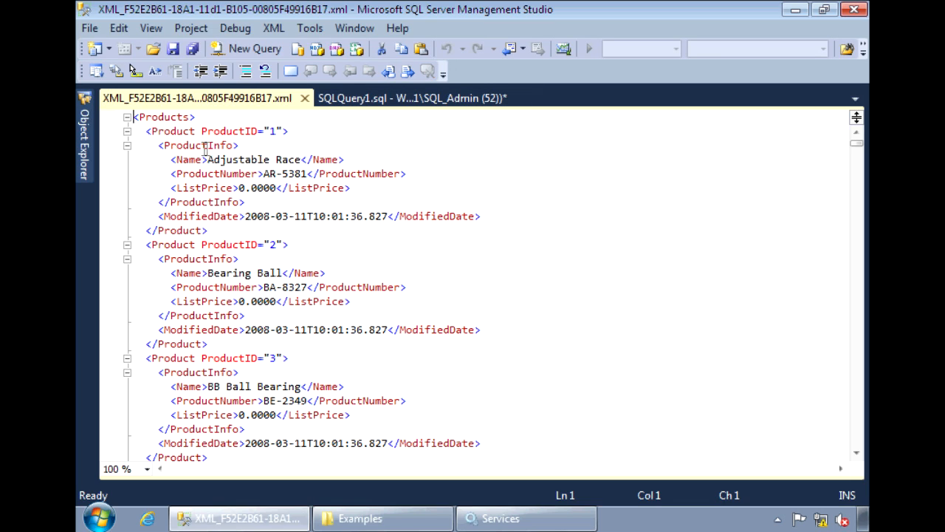
drag(204, 160, 251, 187)
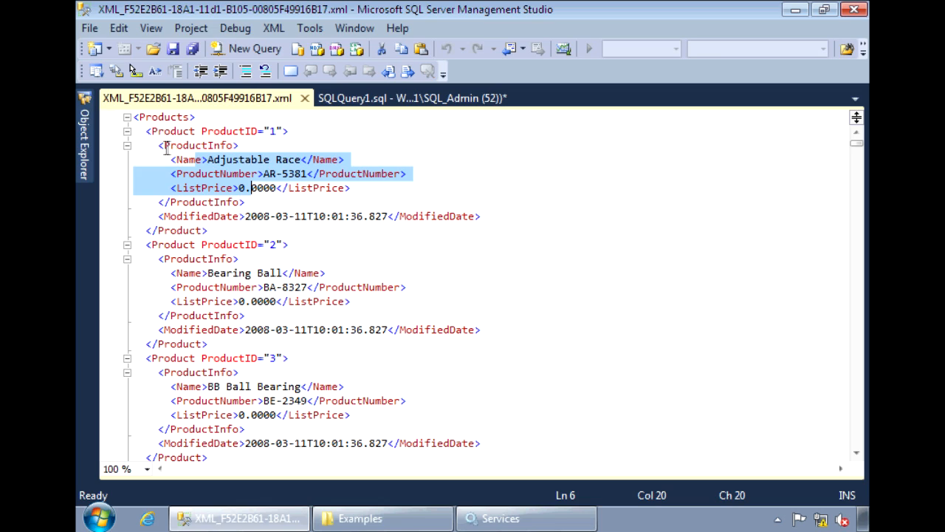
click(198, 145)
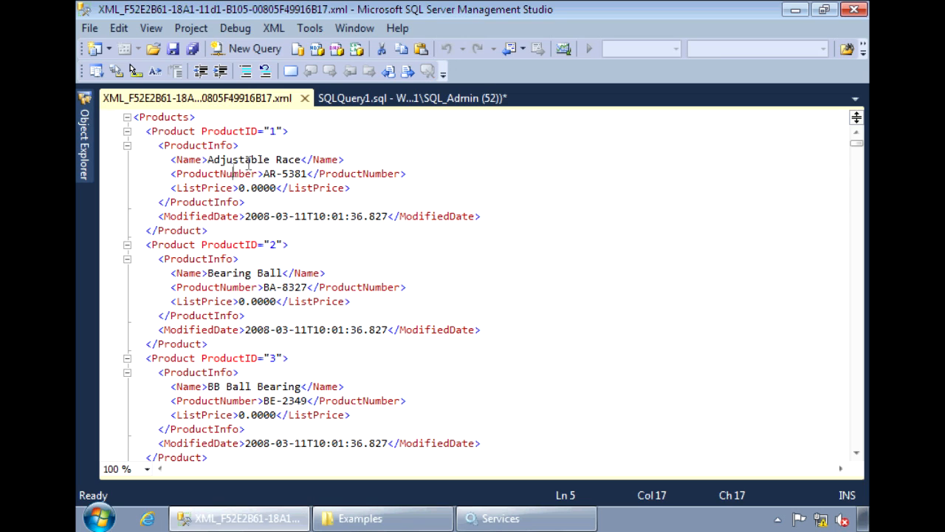
double_click(188, 160)
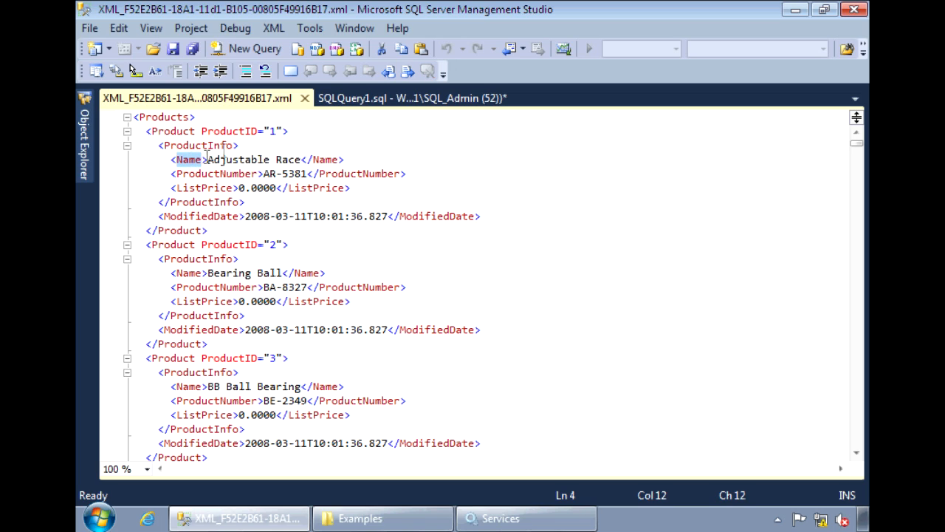
click(421, 98)
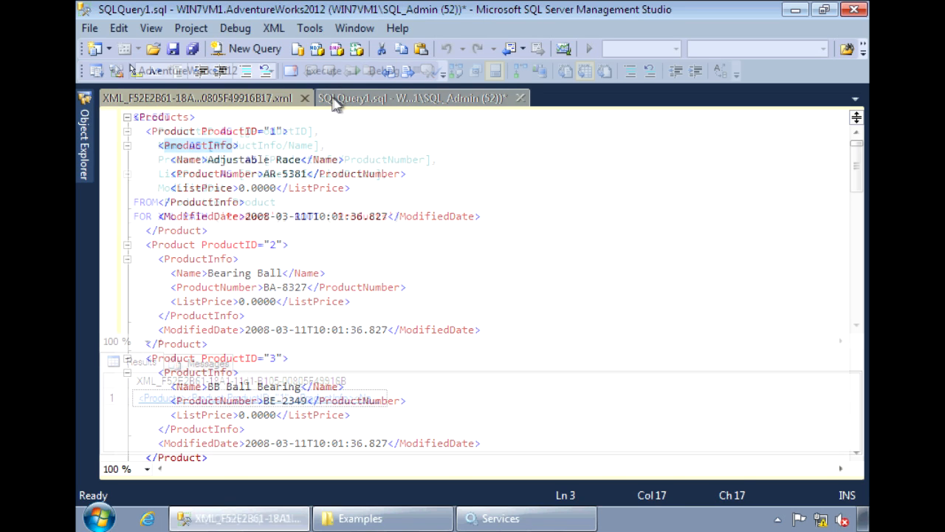
click(417, 97)
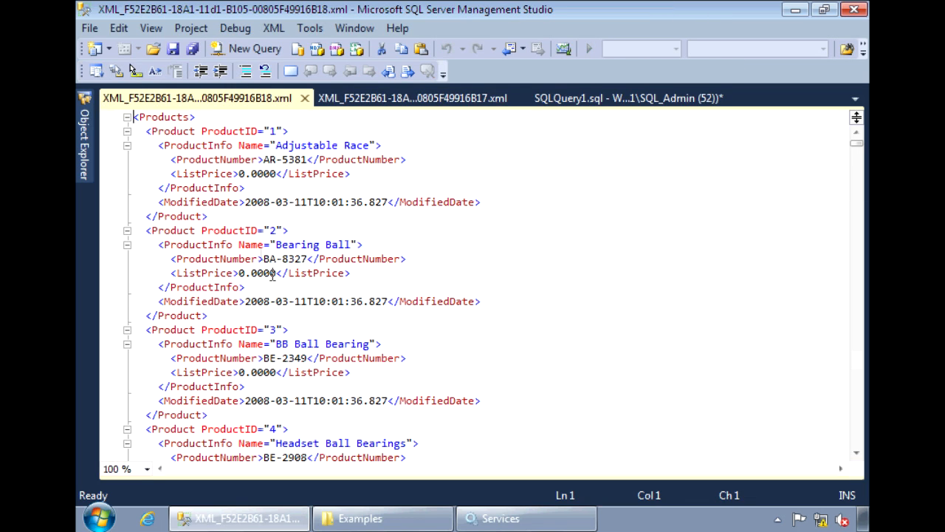
double_click(251, 144)
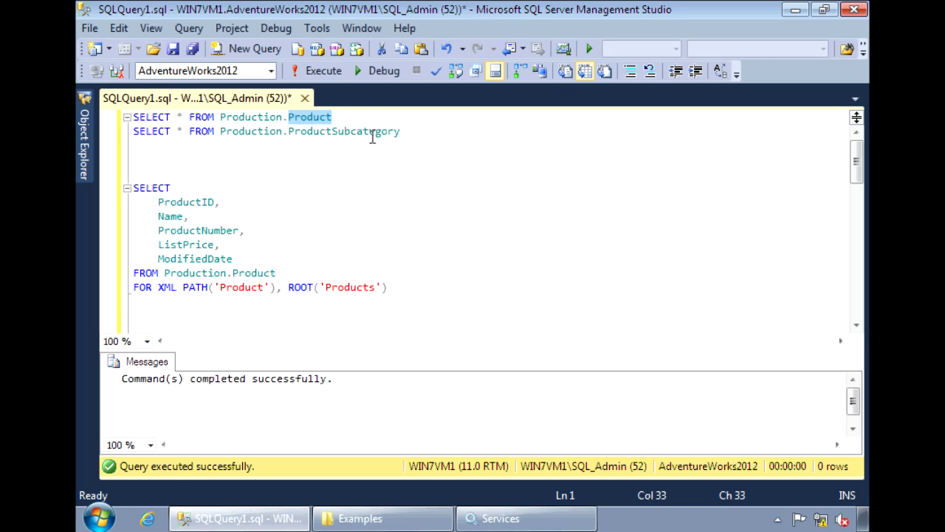
Step: Rerun the plain-column Products FOR XML PATH query showing each Product's columns as child elements
double_click(343, 130)
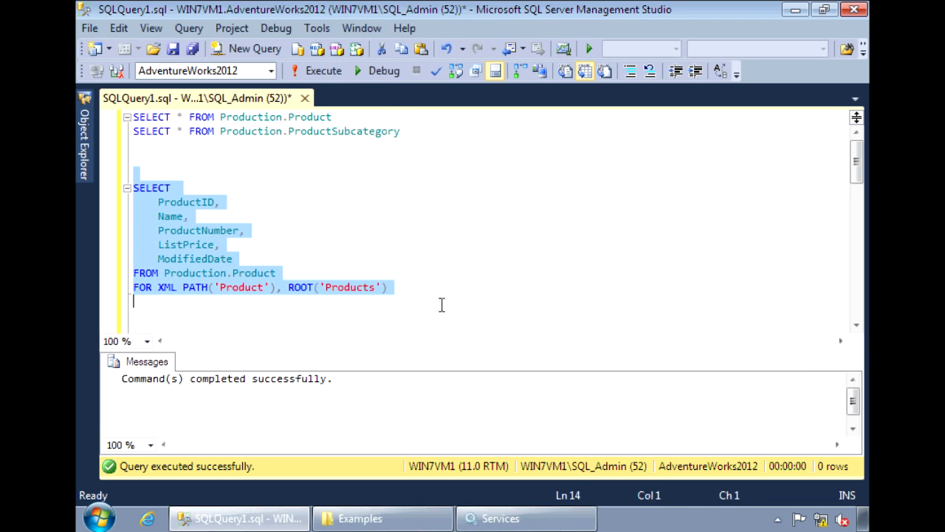
click(316, 71)
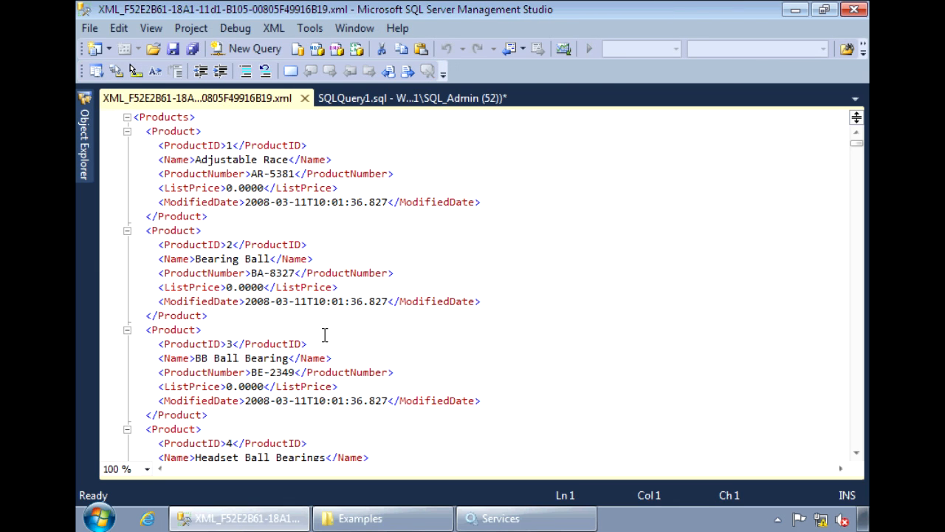
mouse_move(170, 159)
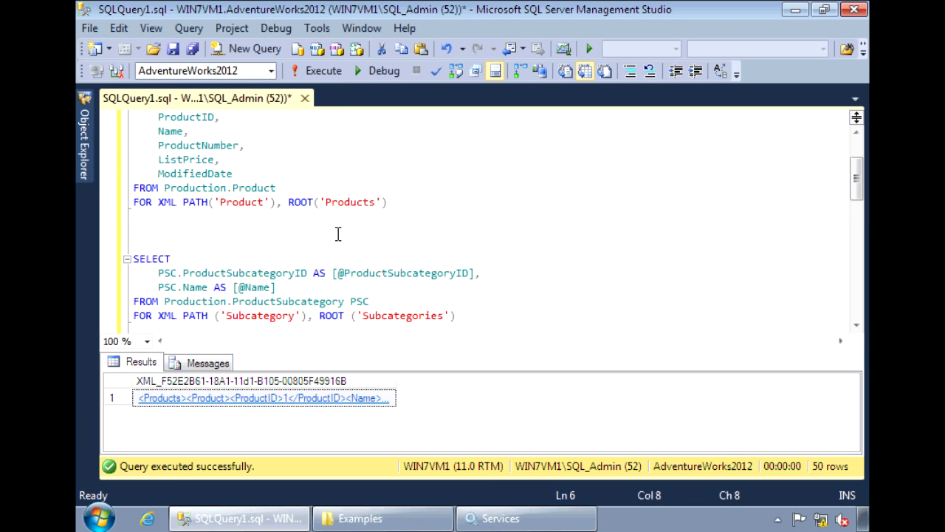
Step: Run the ProductSubcategory query and view Subcategory elements with ProductSubcategoryID and Name attributes
scroll(down, 3)
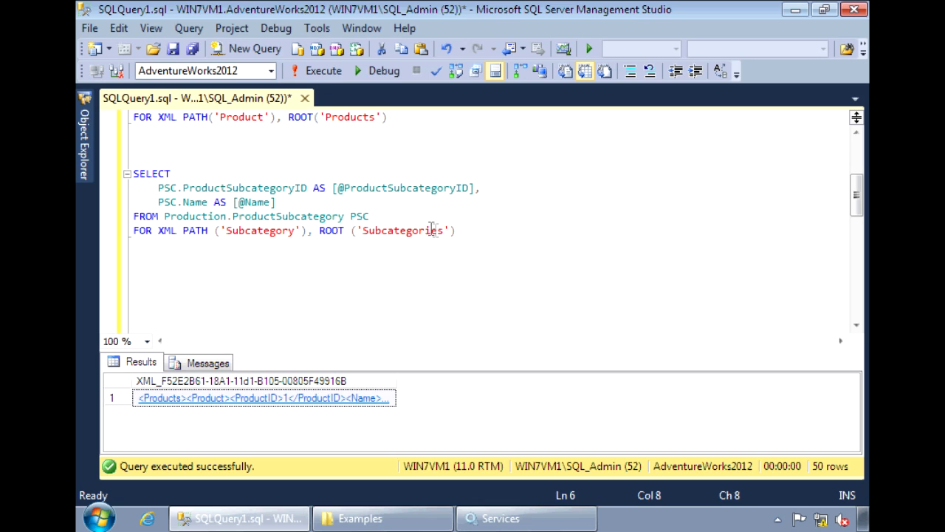
drag(135, 174, 455, 230)
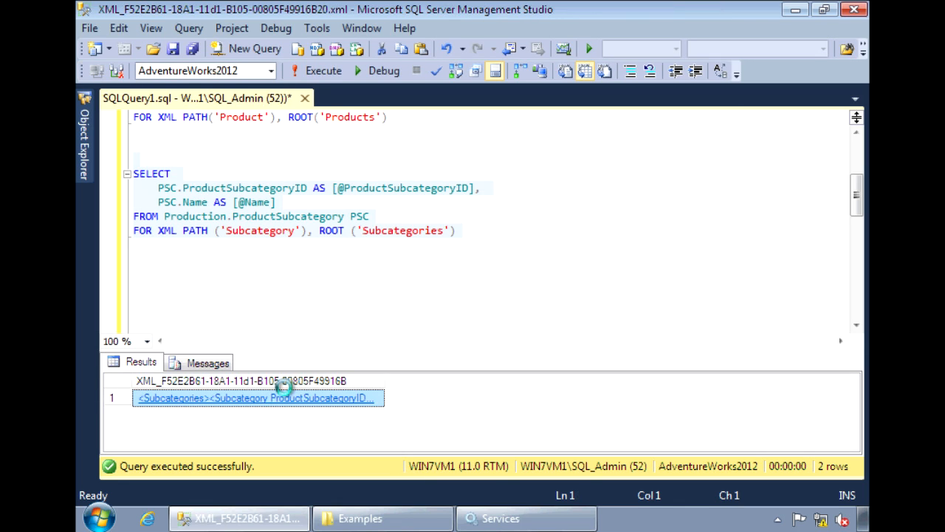
click(257, 398)
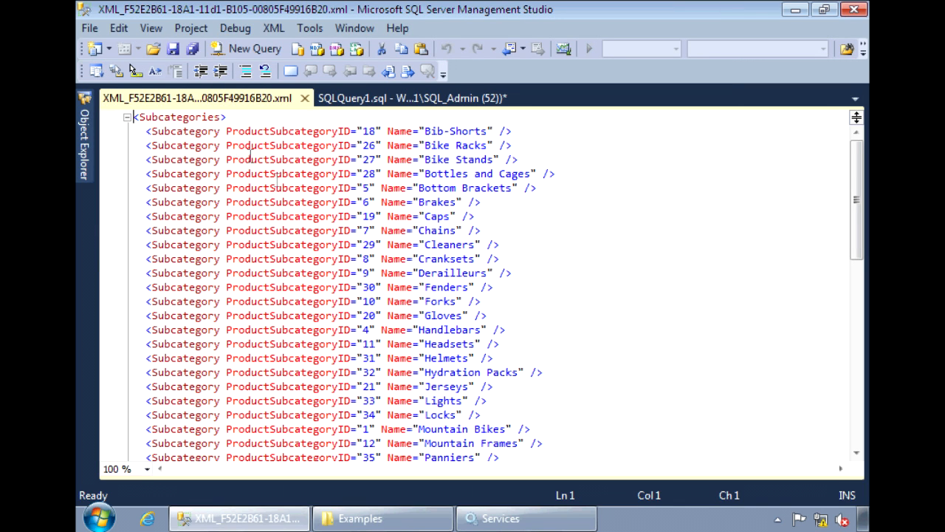
click(411, 98)
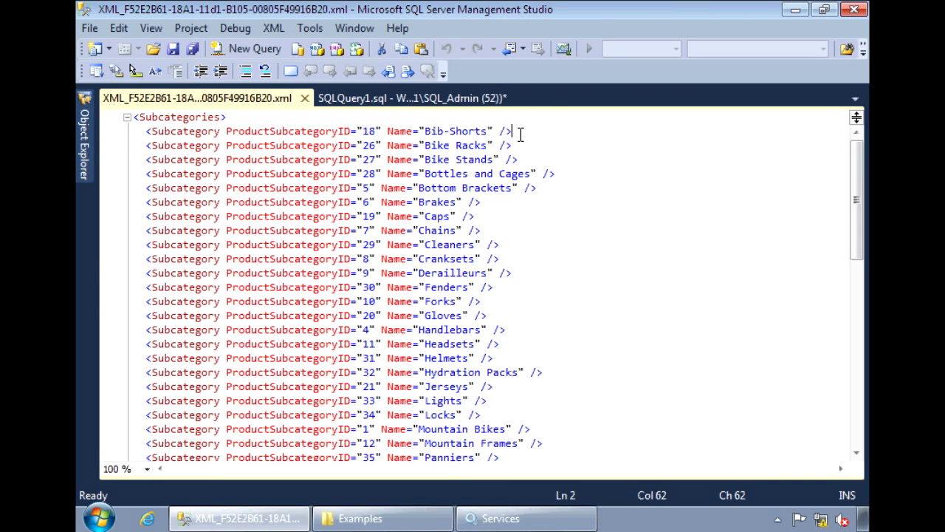
mouse_move(257, 155)
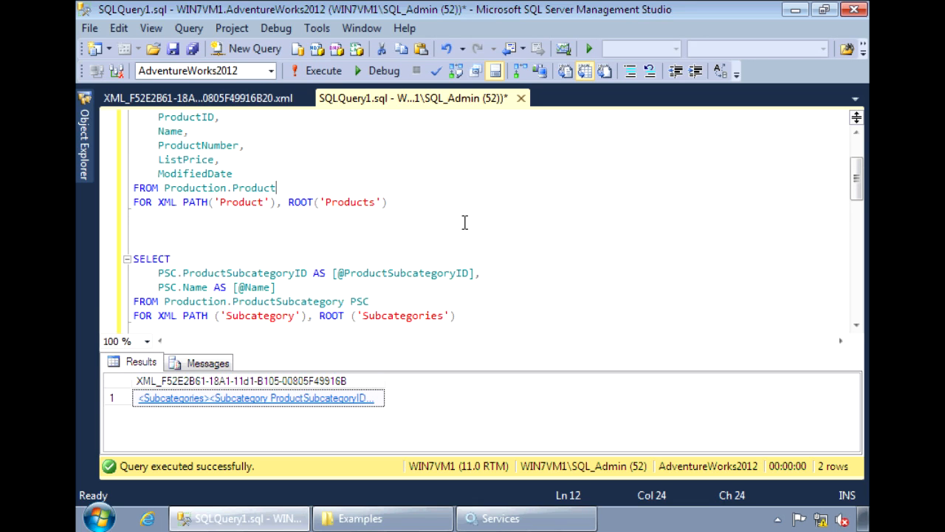
Step: Correlate the nested Products subquery with WHERE P.ProductSubcategoryID = PSC.ProductSubcategoryID
scroll(down, 3)
text( P)
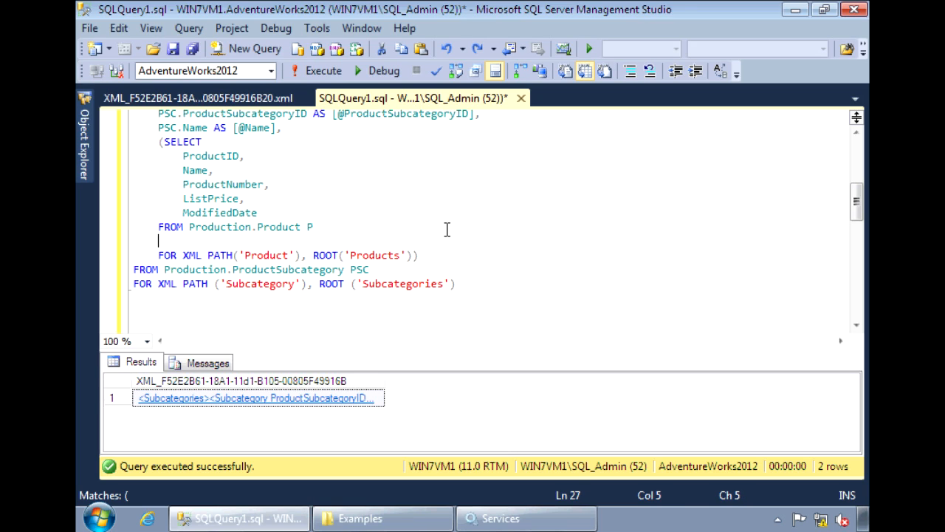
text(WHERE)
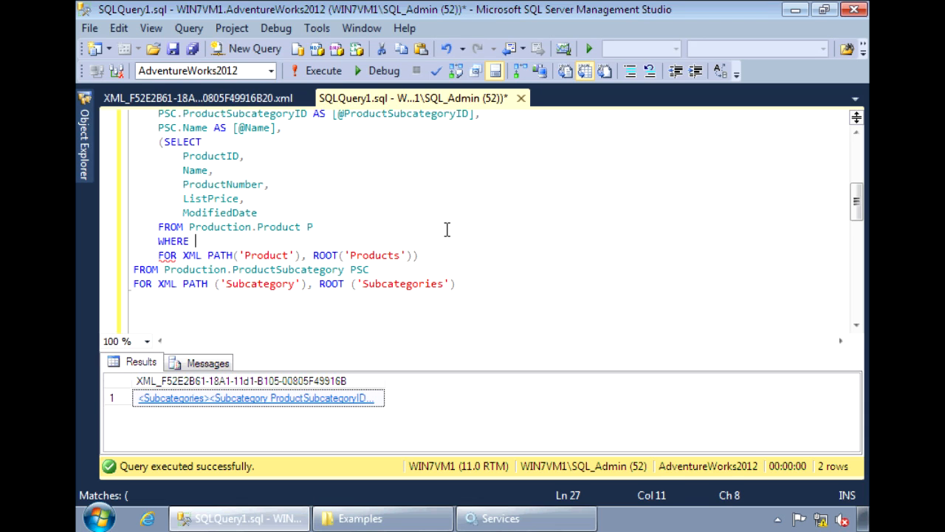
text(P.ProductSubcategoryID)
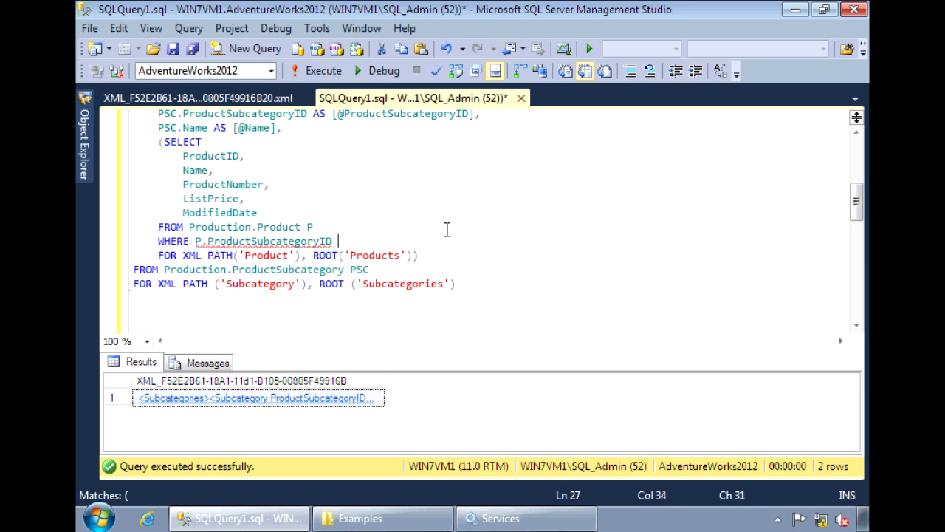
text(= PSC)
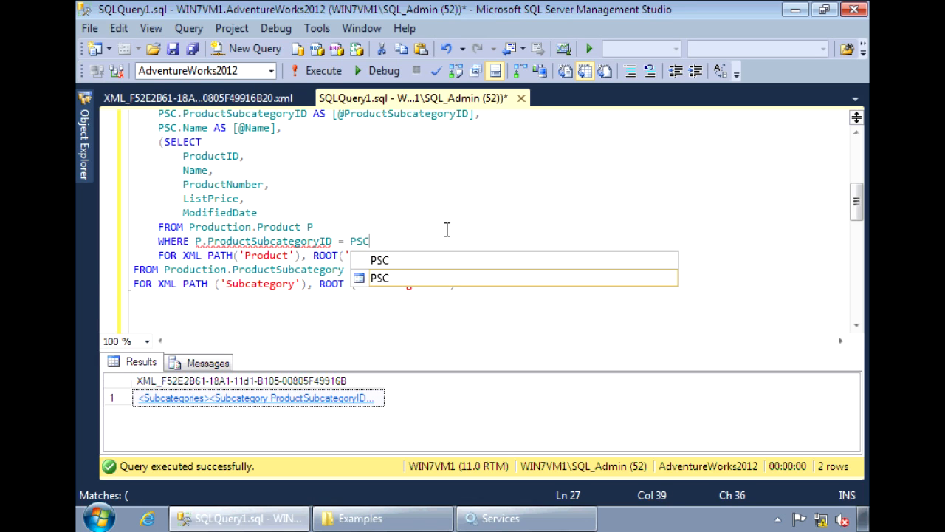
text(.)
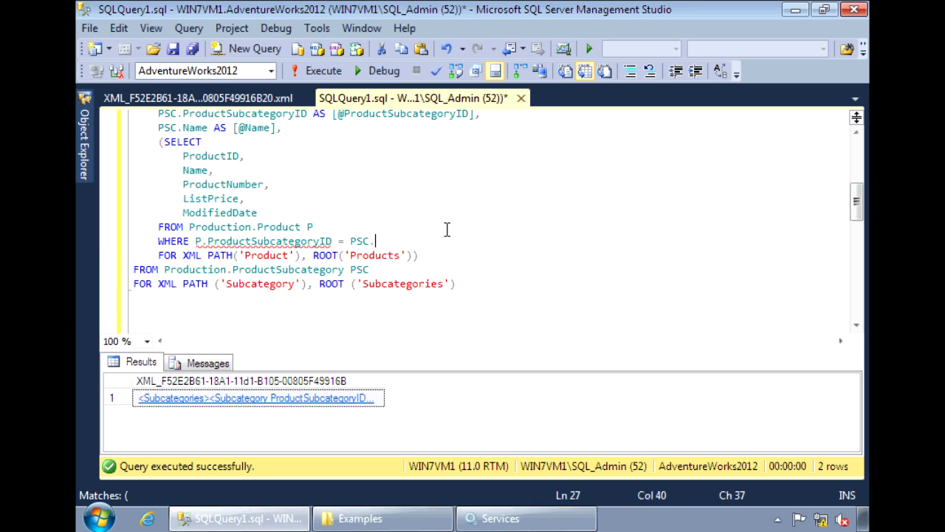
text(.)
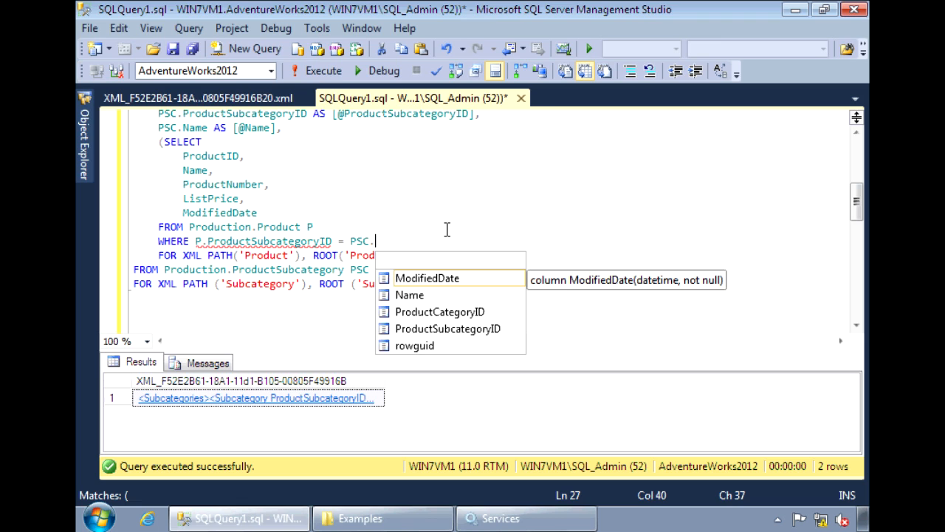
text(ProductSubcategoryID)
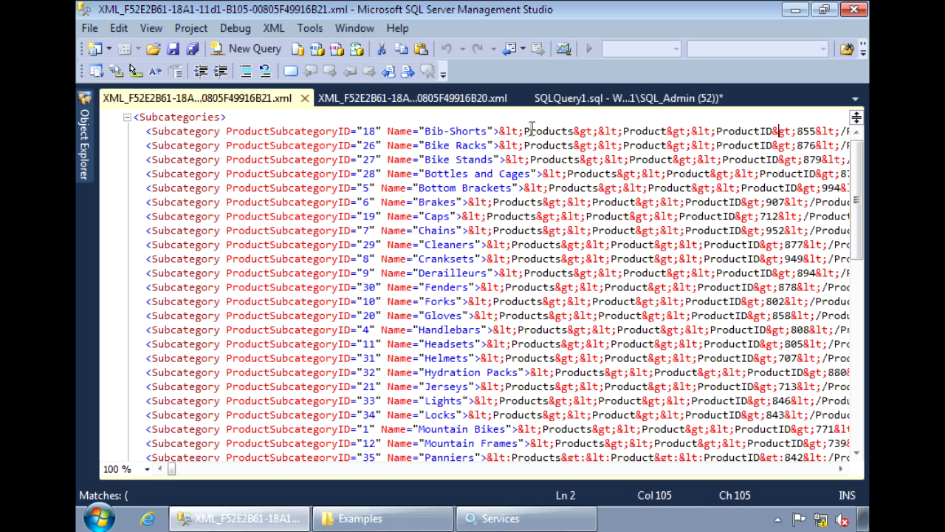
Step: Add , TYPE to the inner FOR XML PATH clause and rerun to nest real Product elements
click(414, 98)
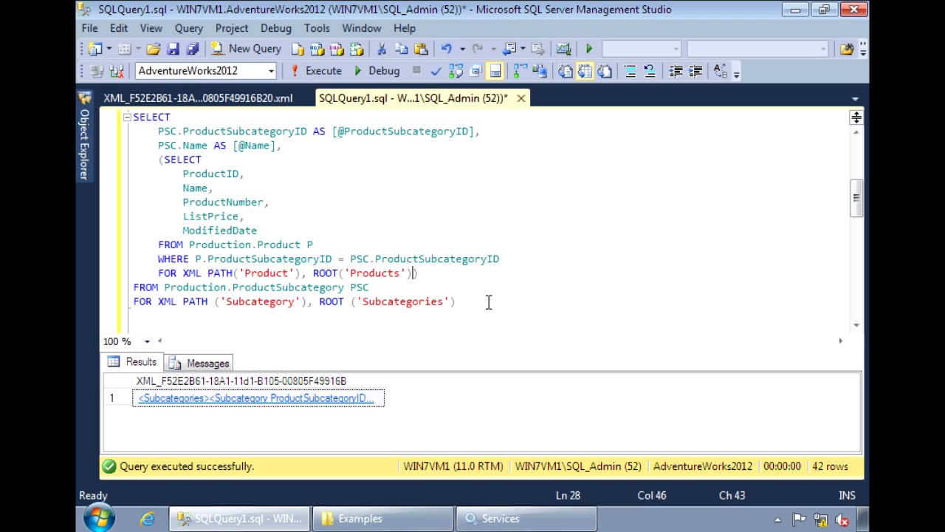
text(,)
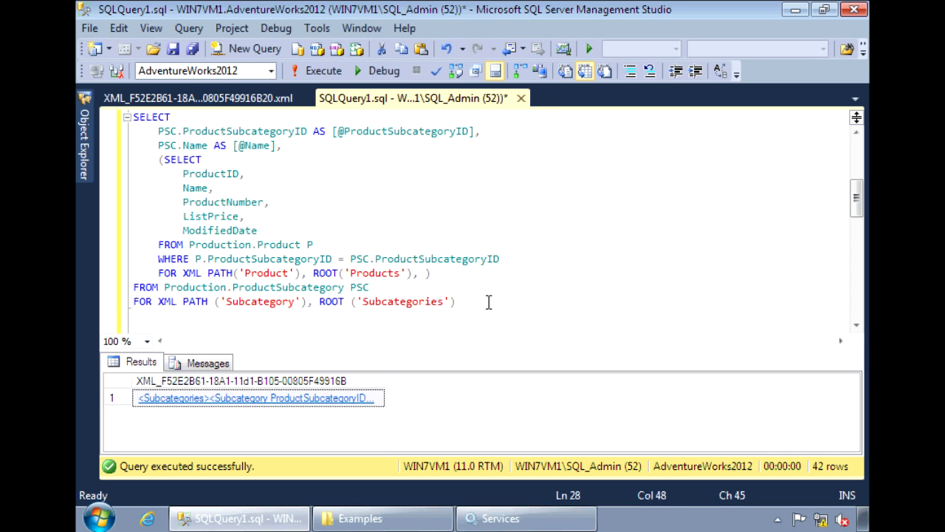
text(TYPE)
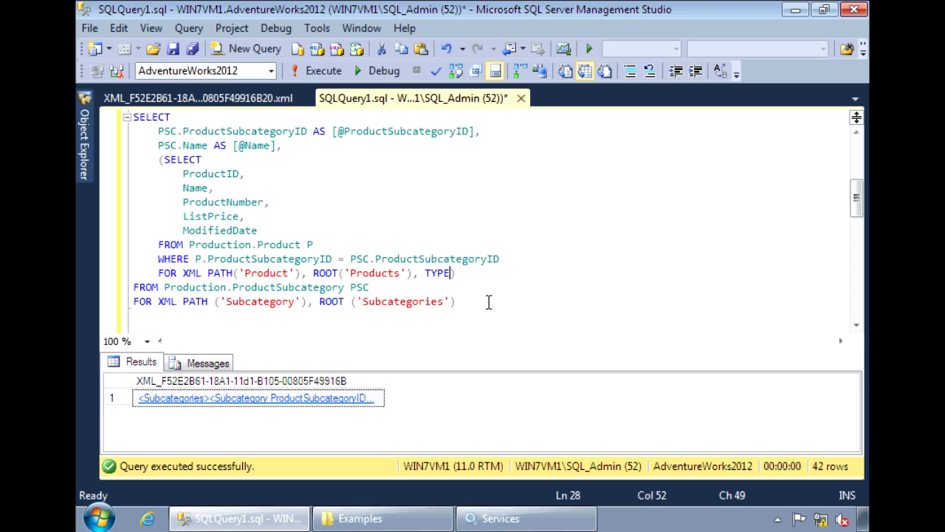
click(316, 71)
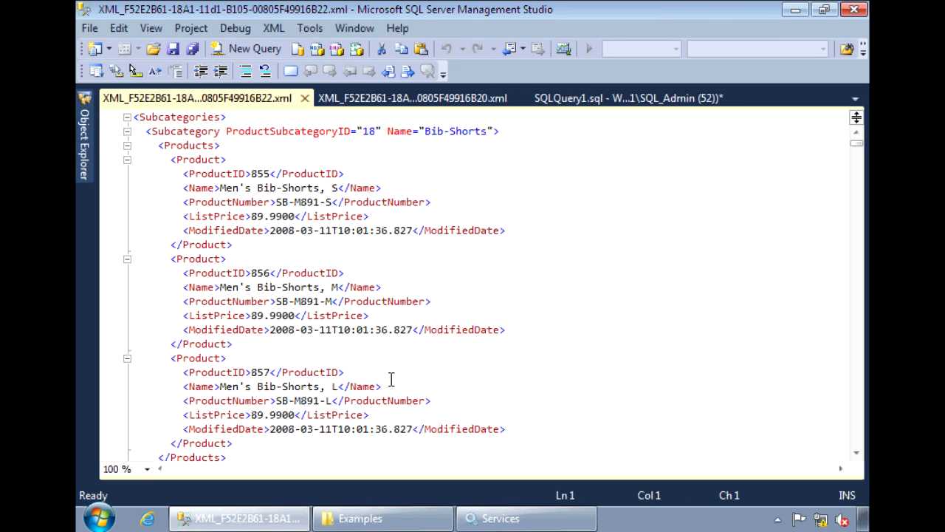
mouse_move(375, 254)
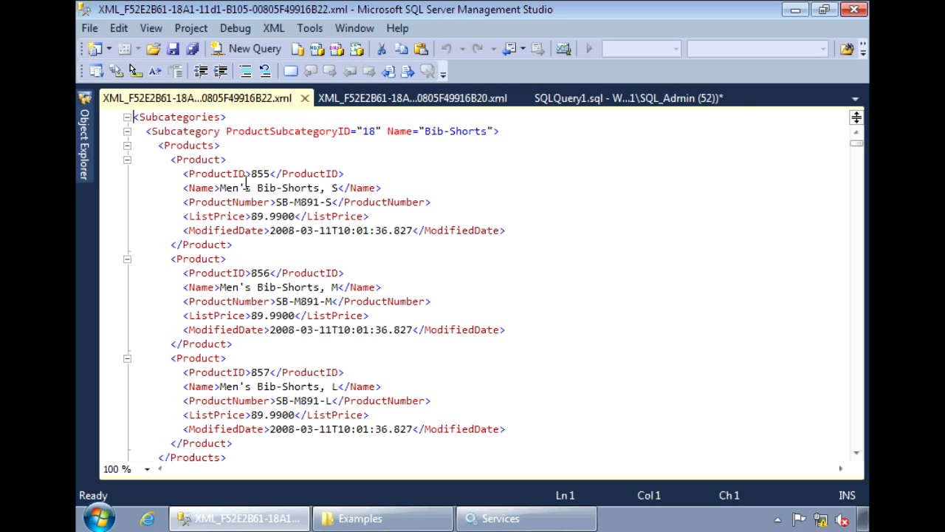
mouse_move(283, 173)
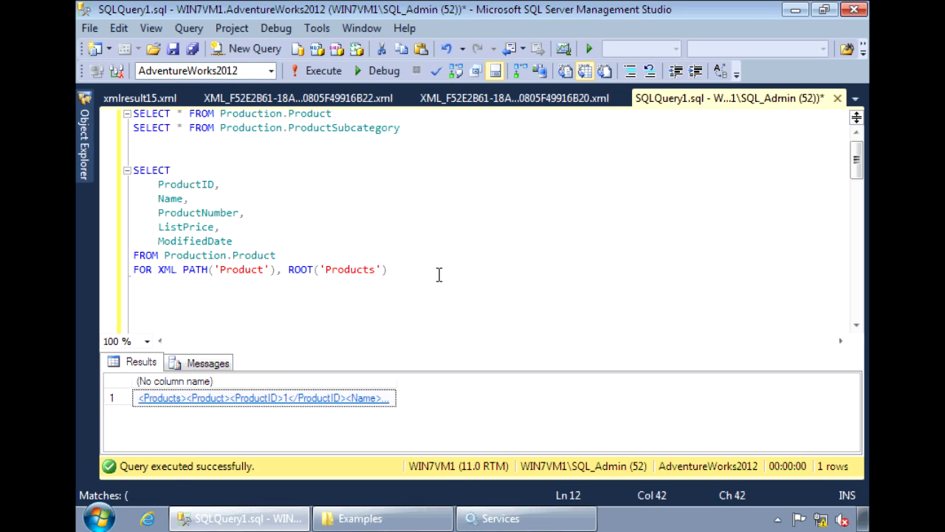
mouse_move(411, 232)
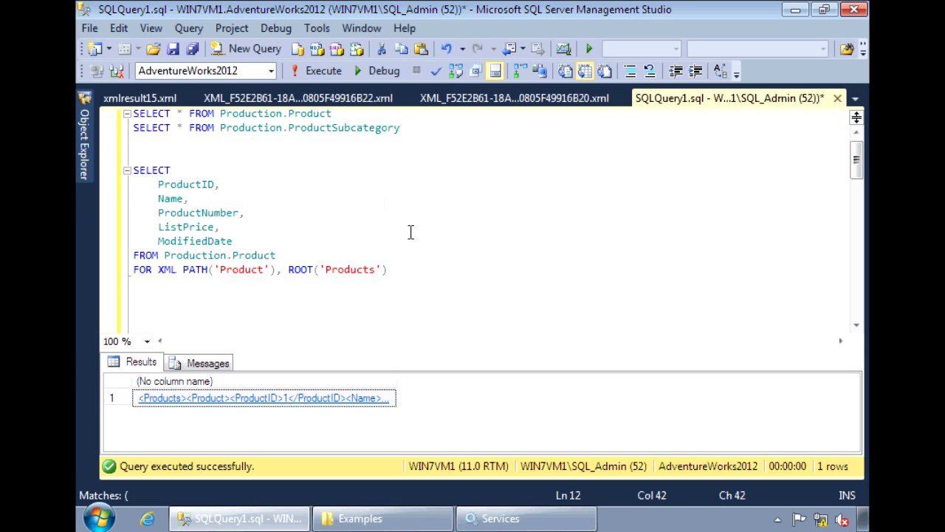
Step: Wrap the Products XML query in DECLARE @x xml and SET @x = (...), followed by SELECT @x
text(DECALRE)
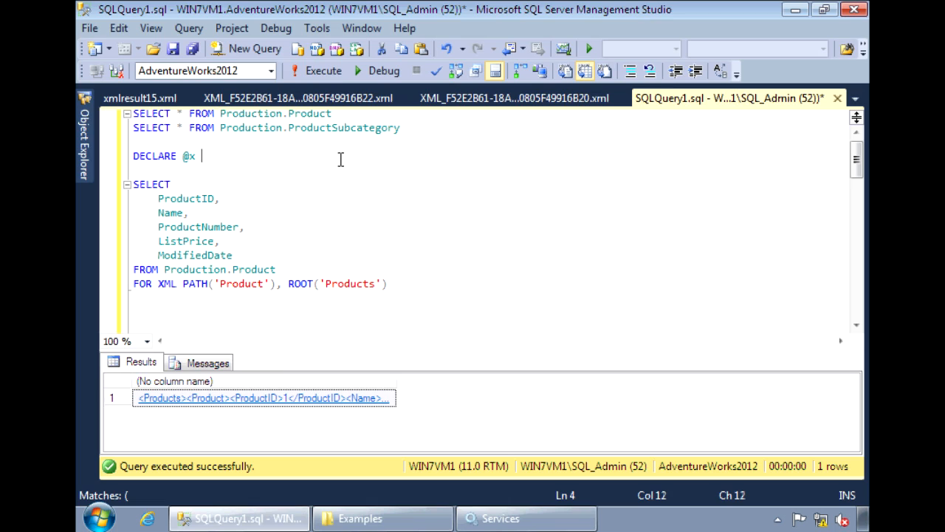
text(xml)
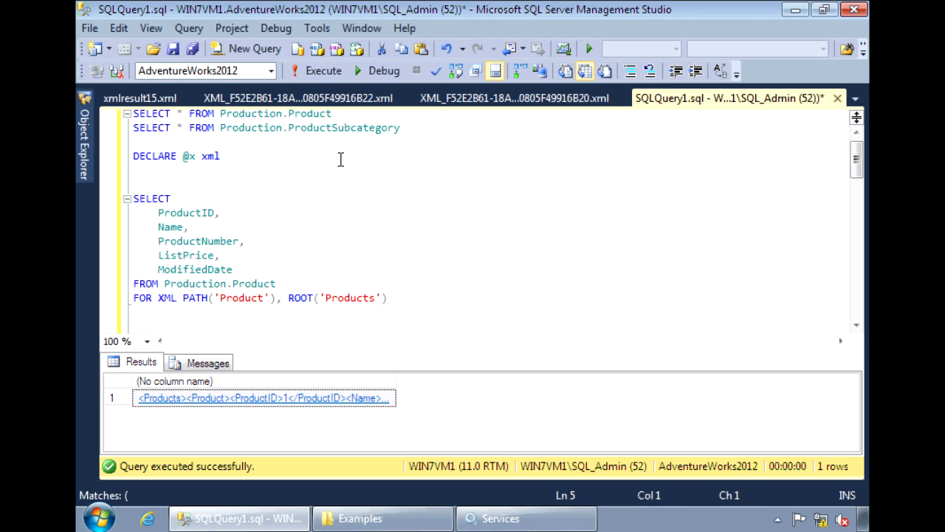
text(SET)
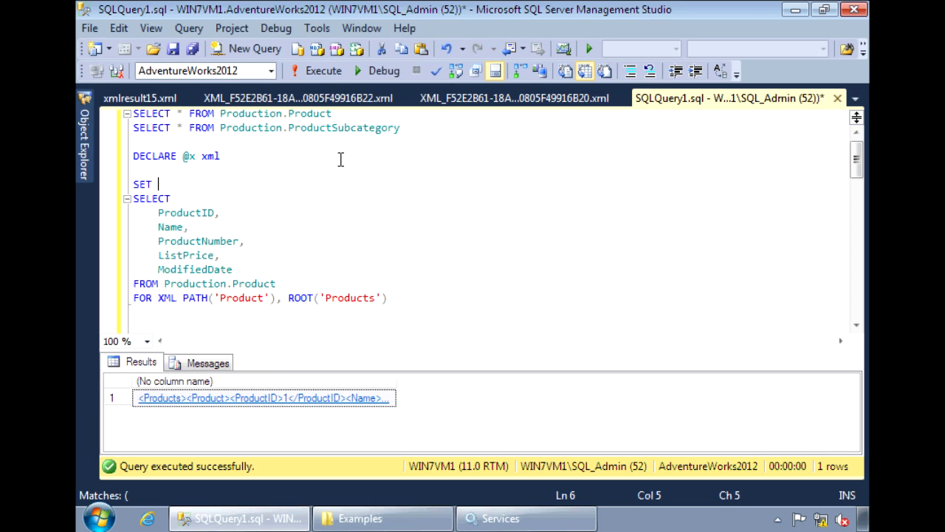
text(@x =)
click(153, 198)
text(()
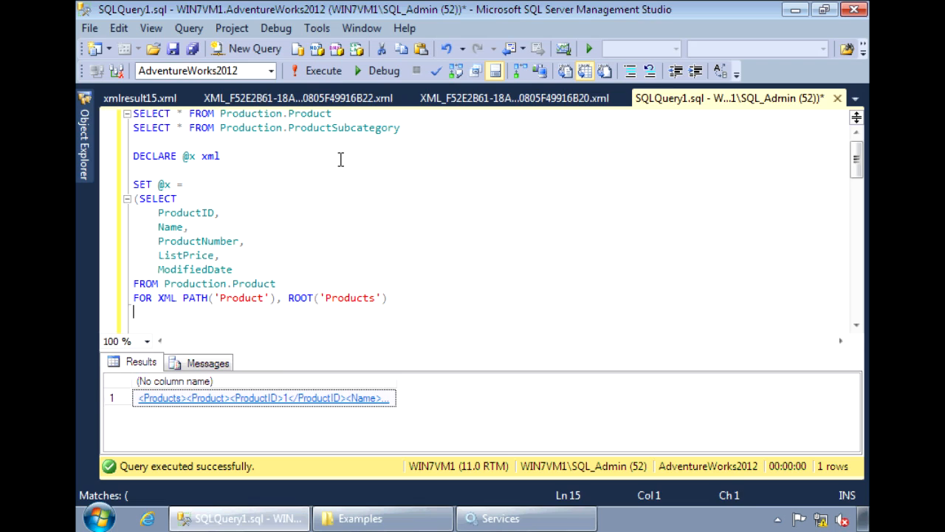
text())
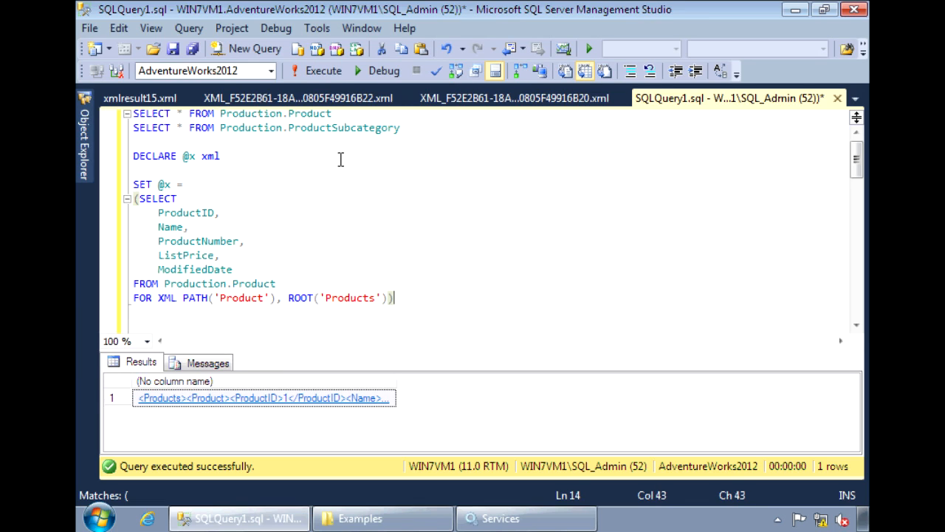
key(enter)
text(S)
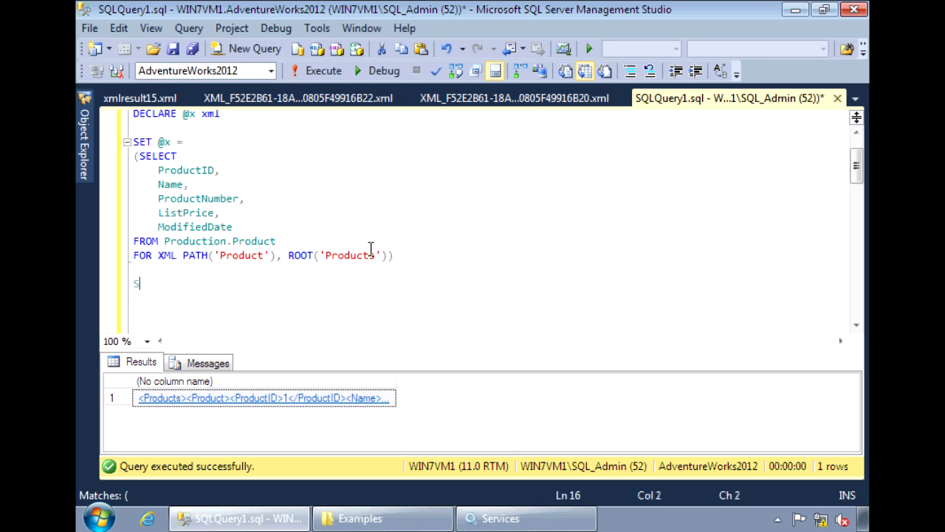
text(ELECT @x)
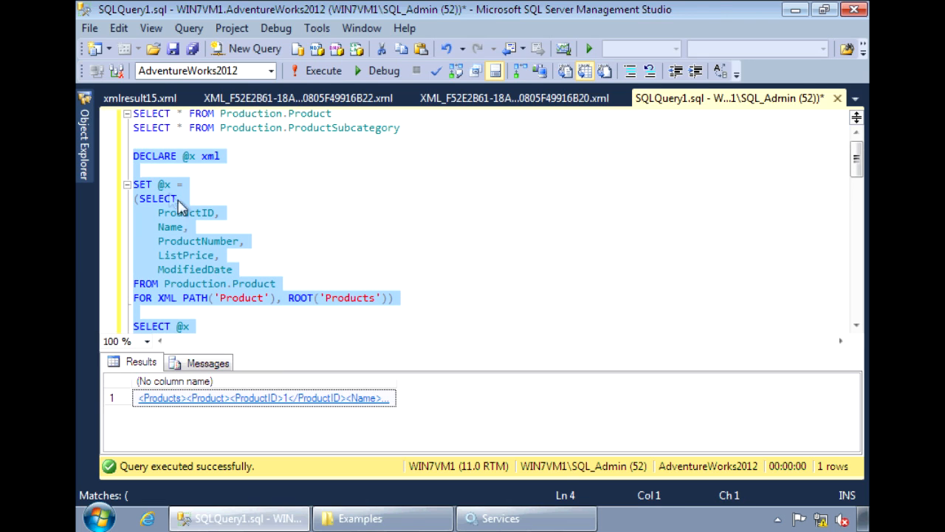
scroll(down, 3)
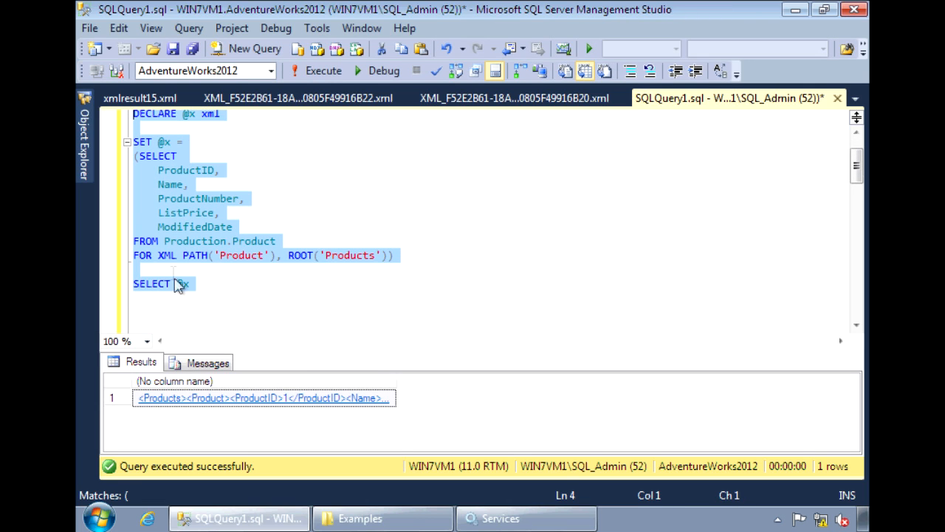